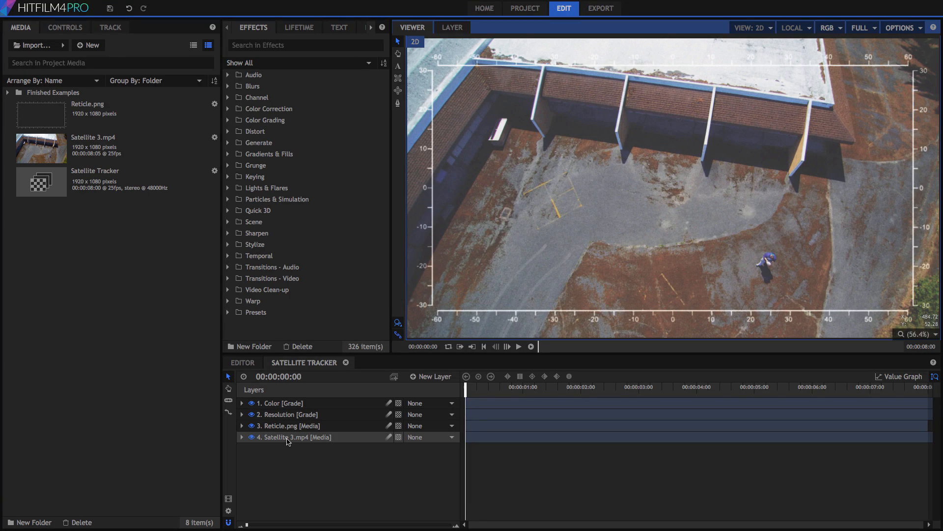
Step: Browse the Reticle, Color grade and Resolution layers, expanding and collapsing their properties
click(289, 426)
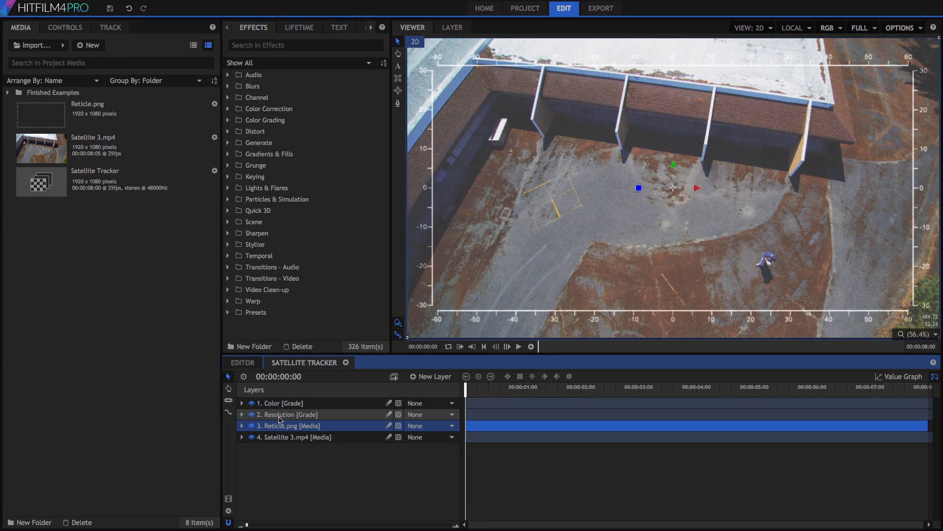
click(280, 403)
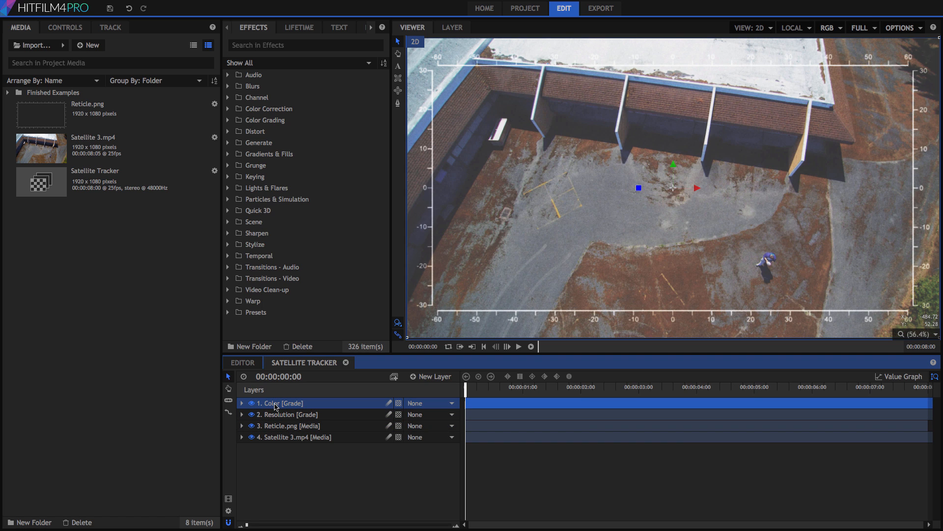
click(242, 414)
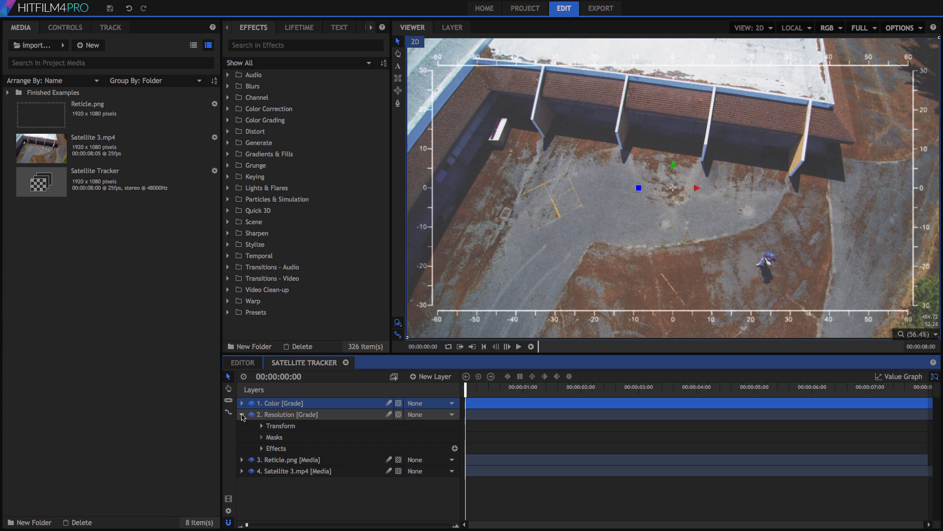
click(242, 403)
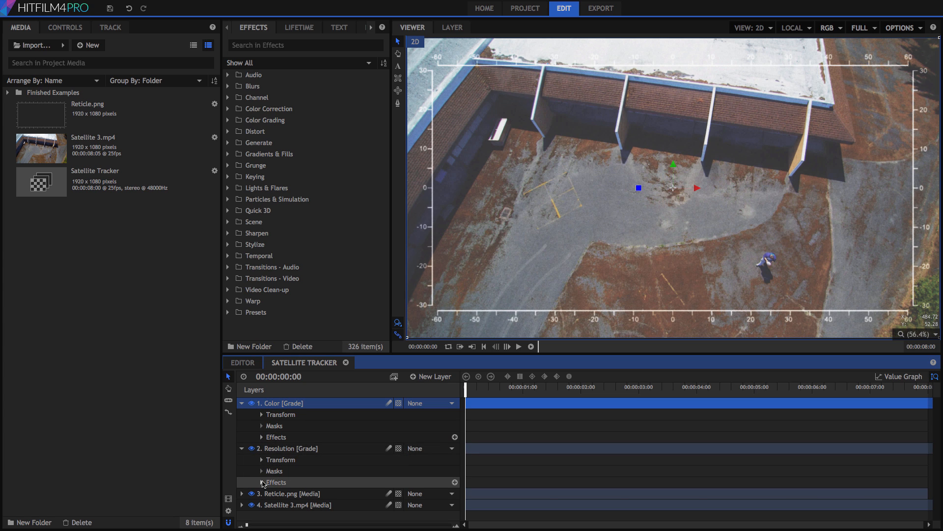
click(241, 403)
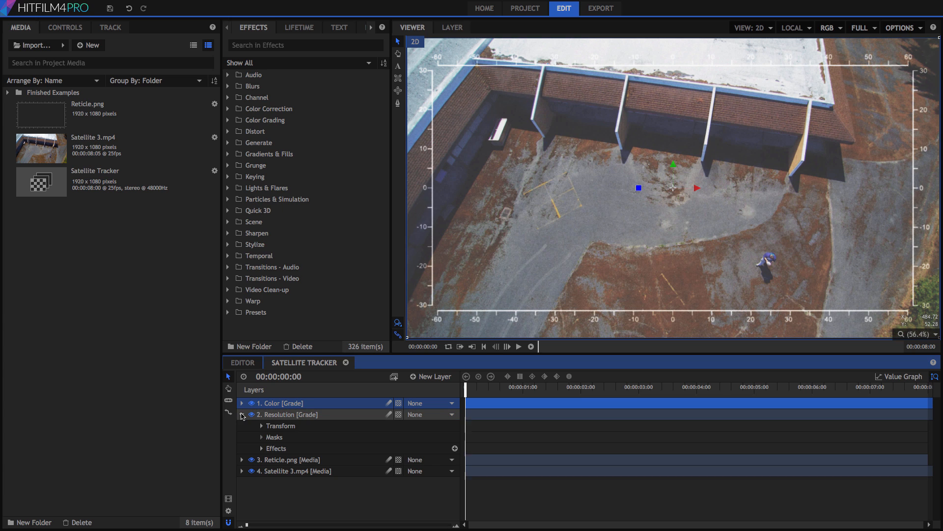
click(242, 413)
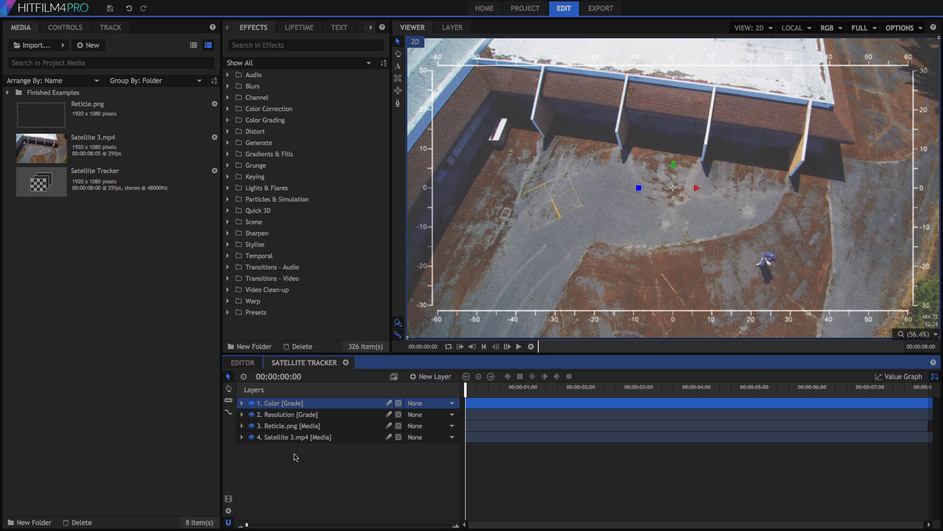
mouse_move(287, 459)
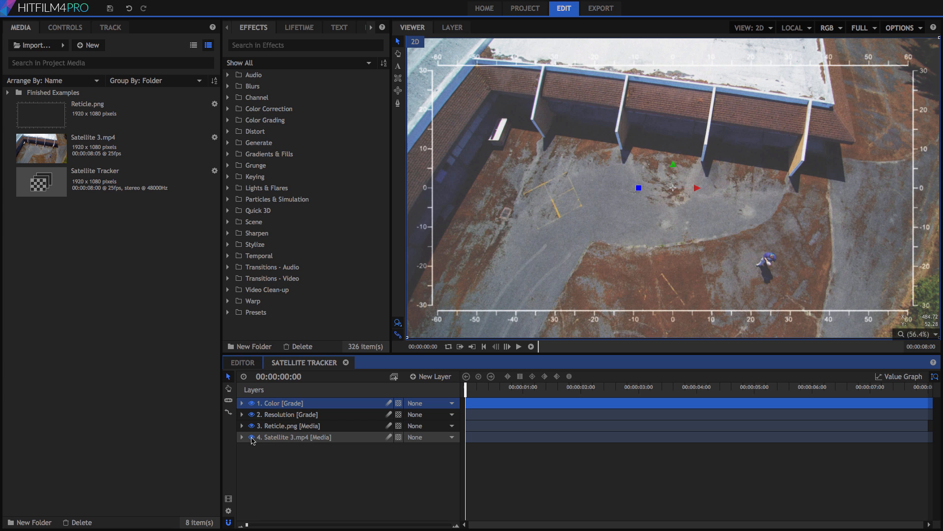
Step: Add a tracker to Satellite 3.mp4, place its box on the walking person, and track forward through the clip
click(241, 436)
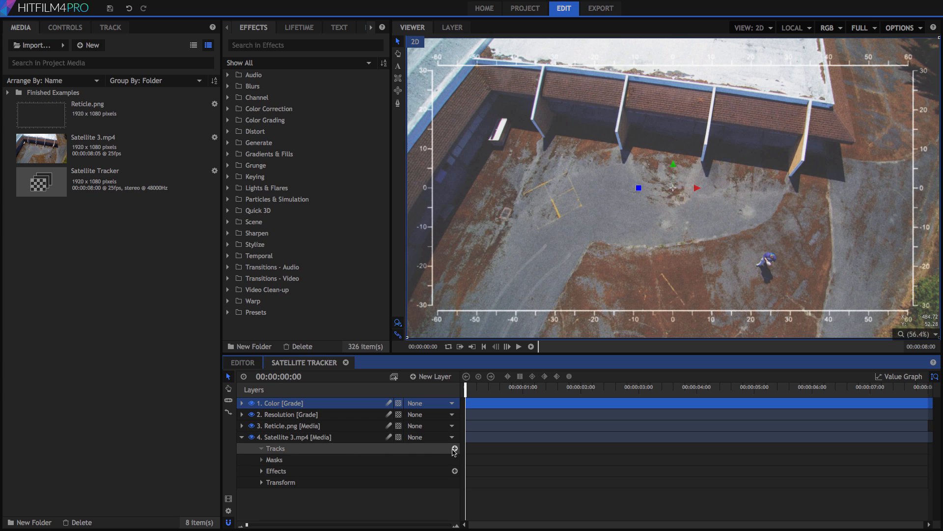
click(454, 450)
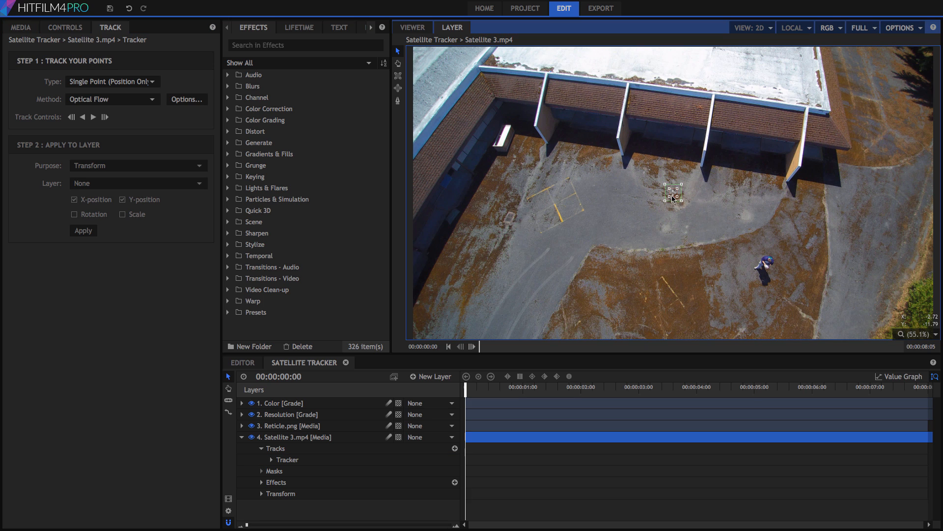
drag(673, 195, 765, 261)
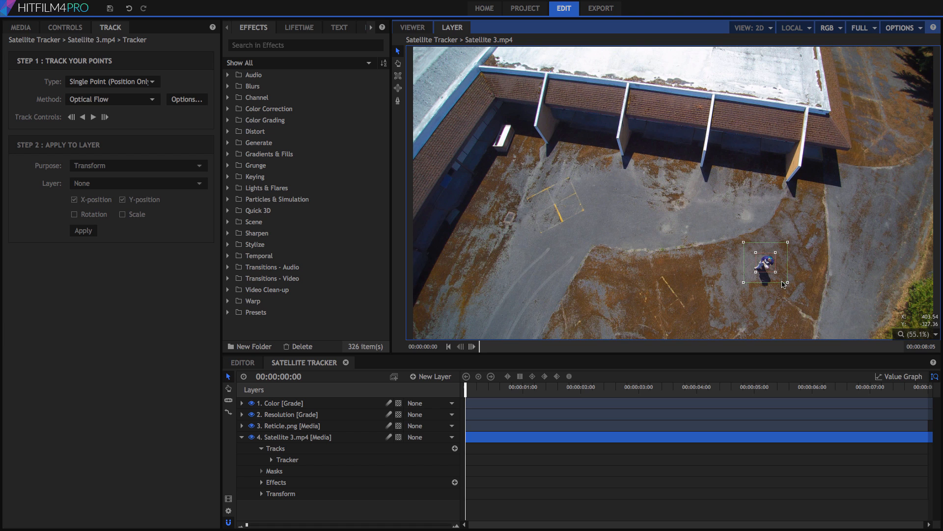
mouse_move(92, 118)
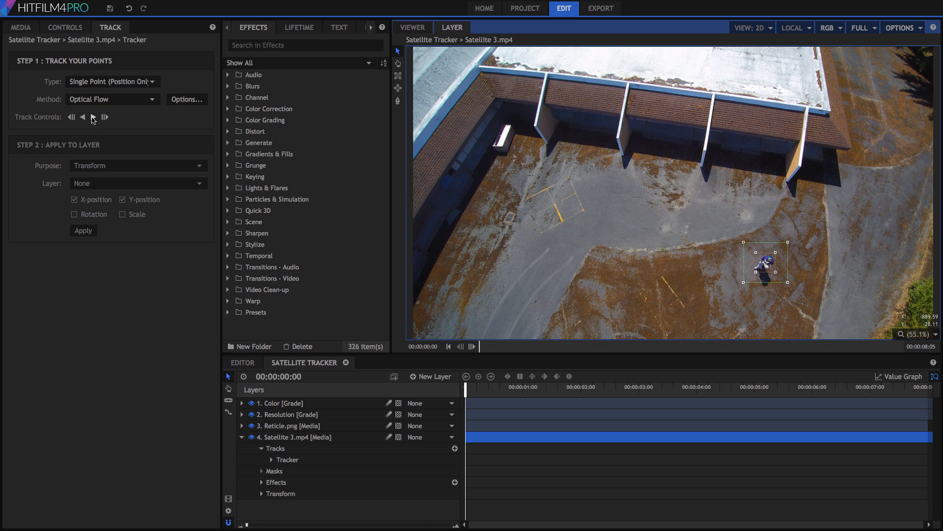
click(93, 117)
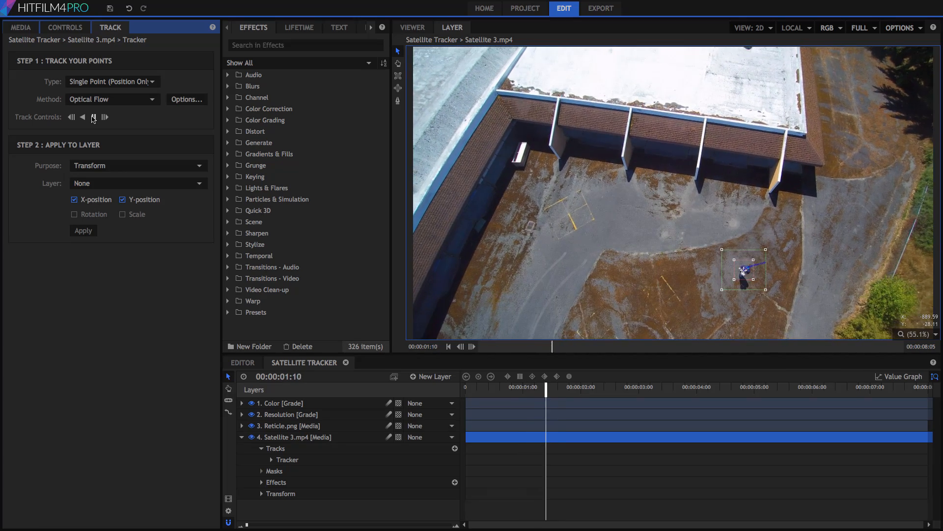
click(104, 117)
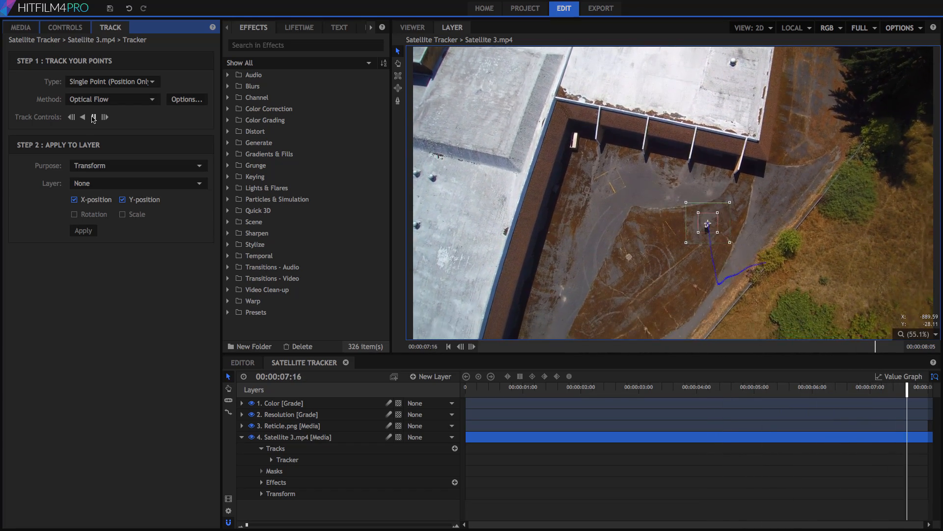
click(105, 117)
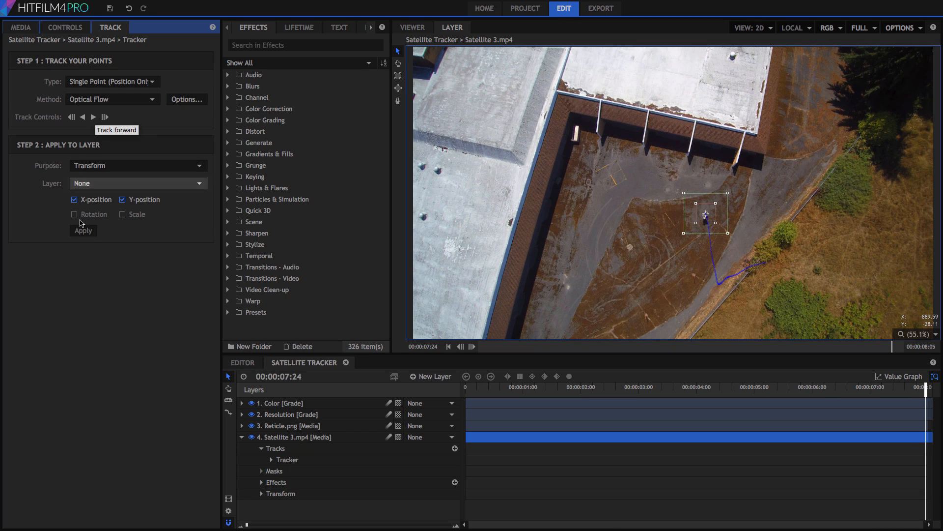
mouse_move(439, 376)
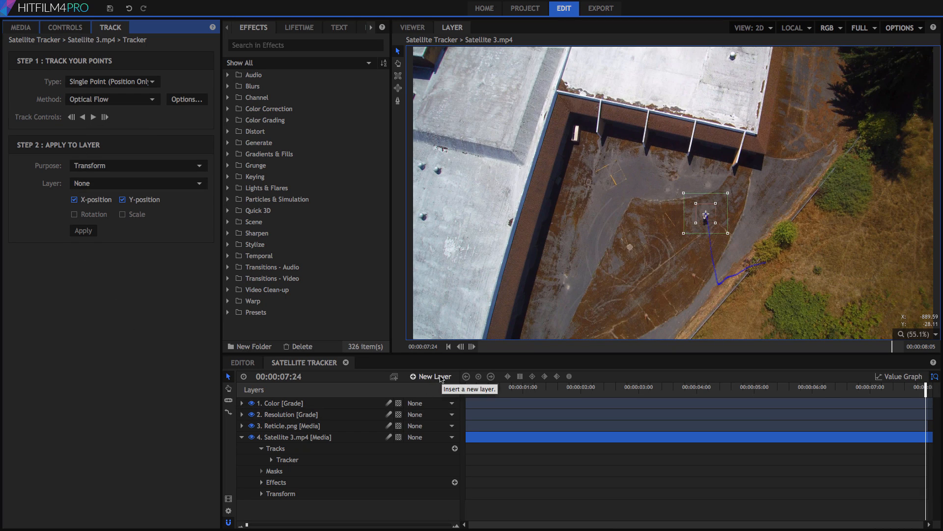
Step: Create a point layer named Target and select the tracker whose data drives it
click(430, 377)
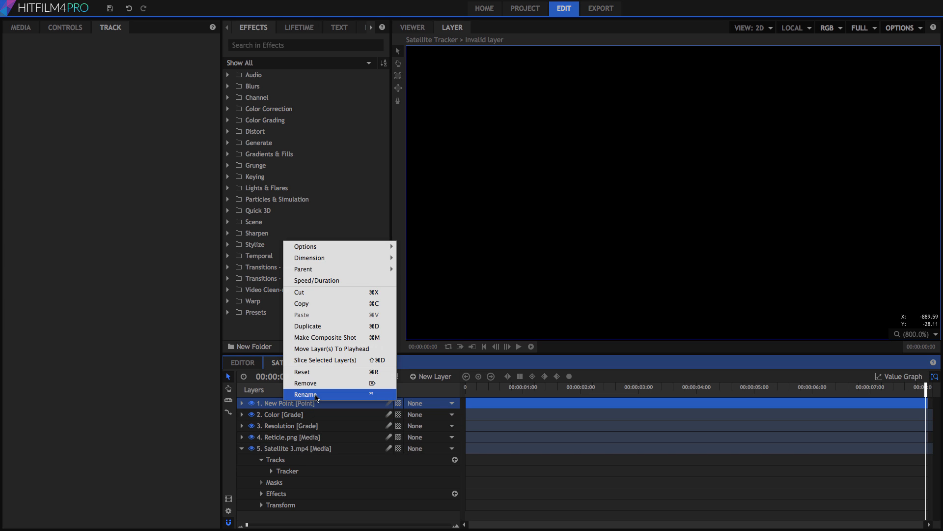
click(307, 396)
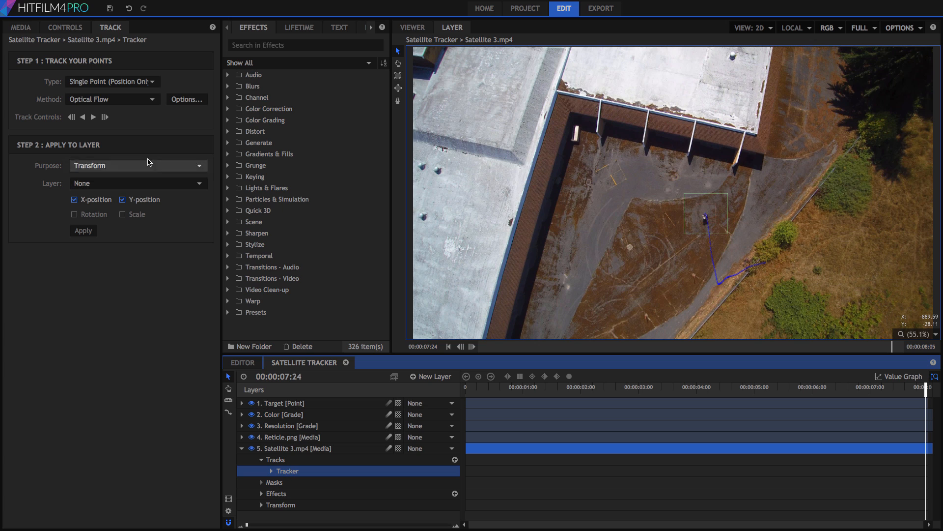
click(137, 182)
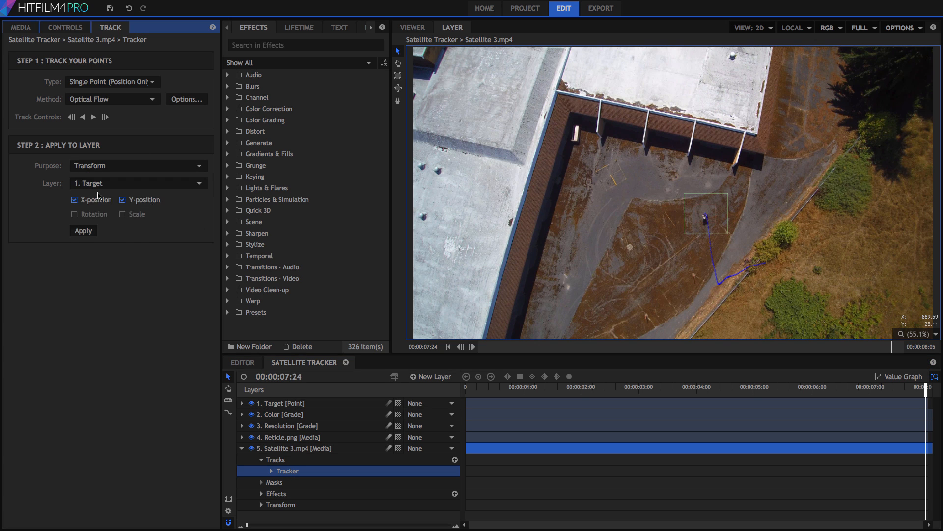
mouse_move(370, 103)
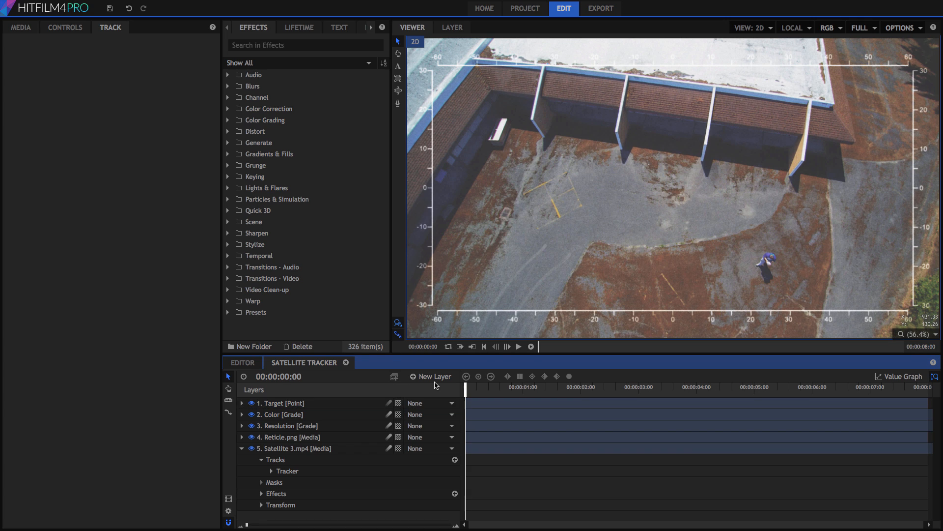
Step: Create a thin white plane named Horizontal with a few-pixel height as a line across the frame
click(435, 377)
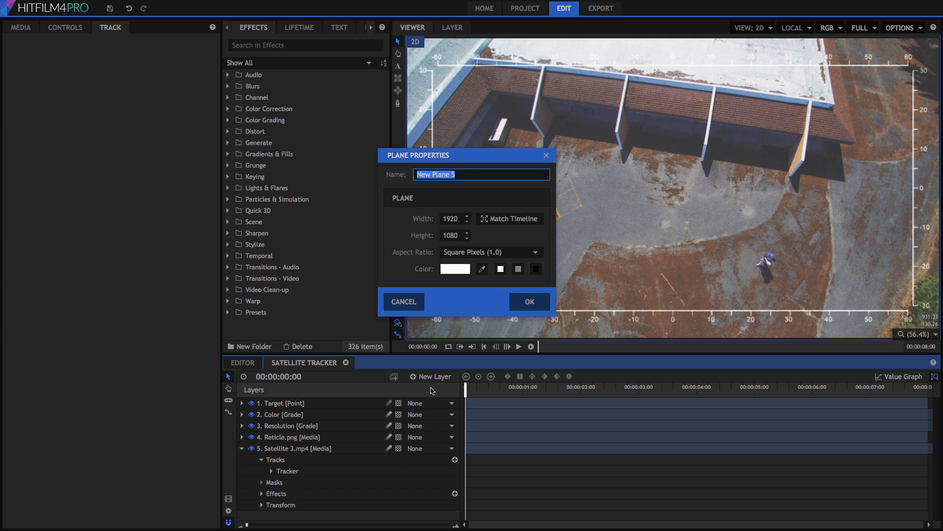
text(Horizontal)
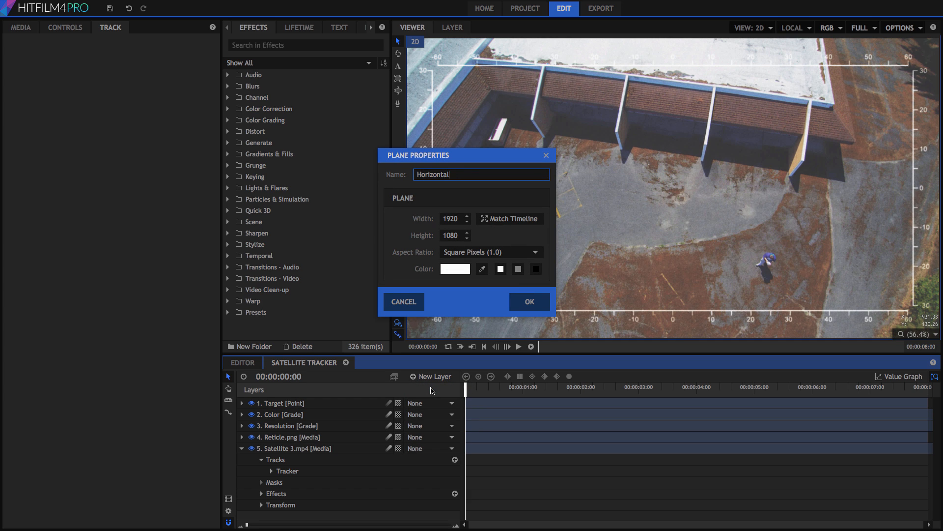
click(451, 235)
text(7)
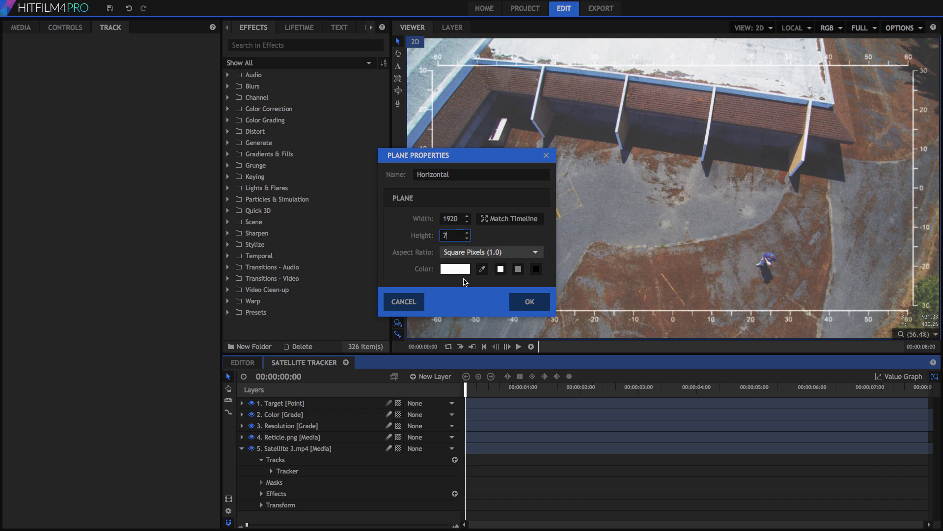
click(529, 302)
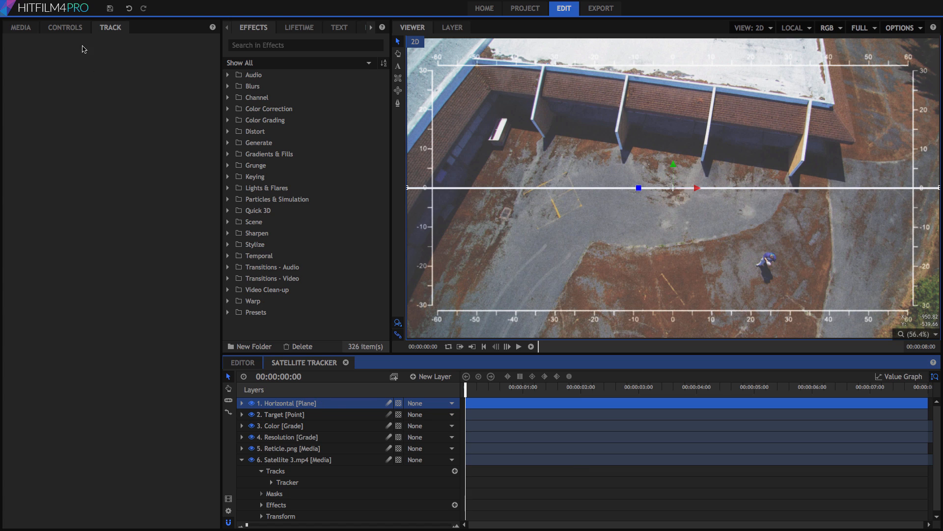
Step: Widen the Horizontal line to 300.0 scale and shift it sideways across the frame
click(65, 28)
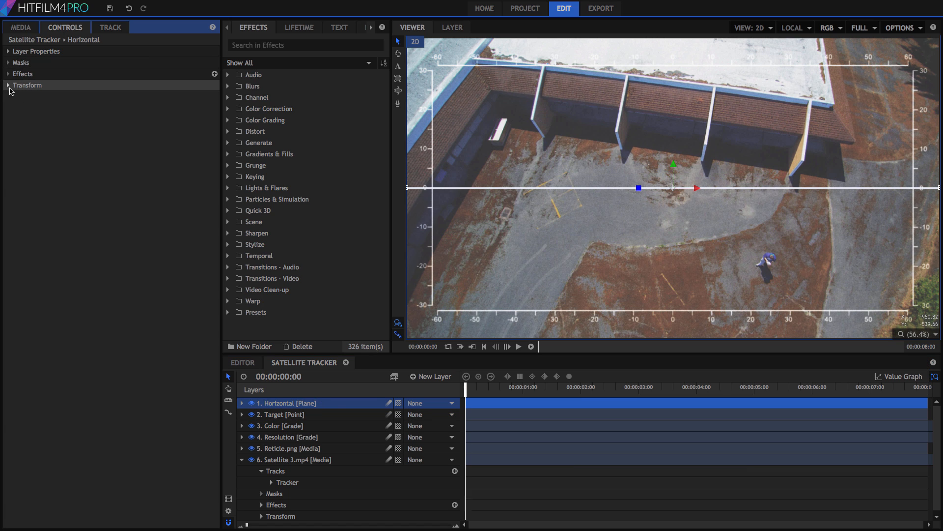
click(7, 85)
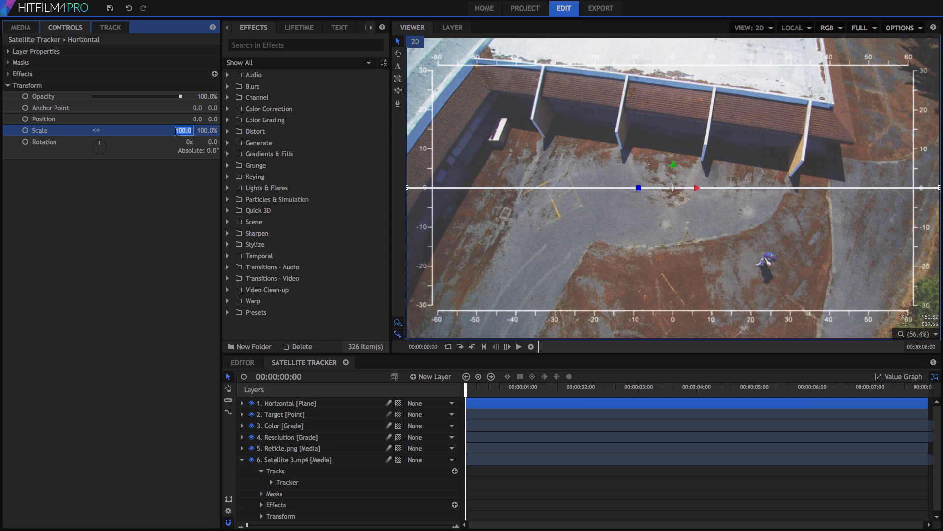
text(300.0)
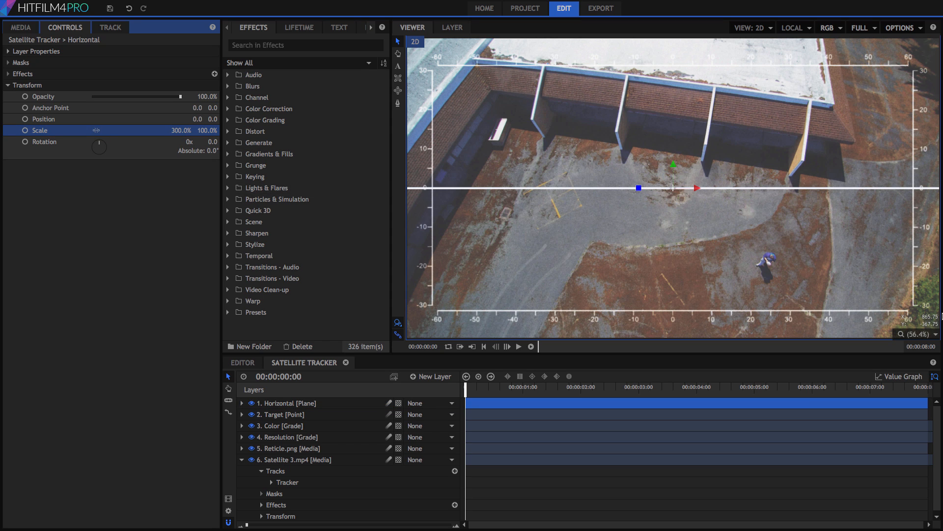
click(918, 334)
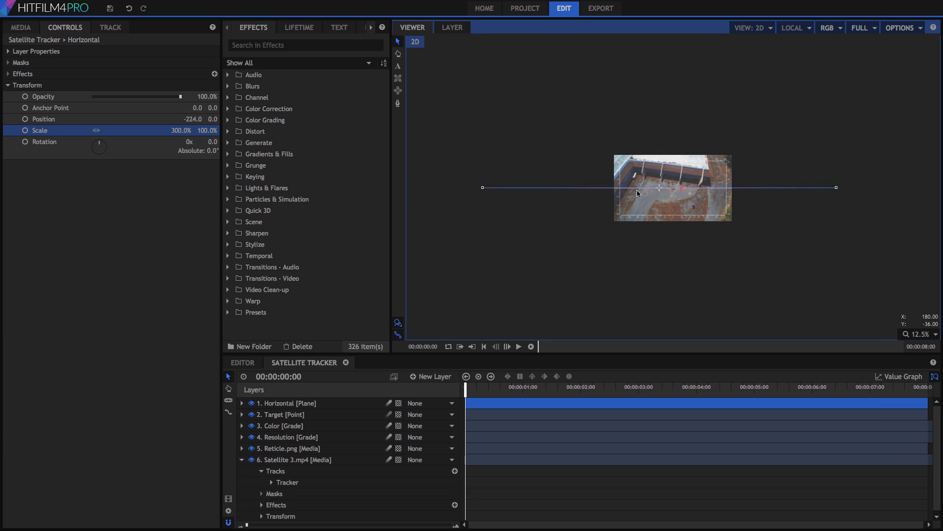
drag(638, 193, 701, 199)
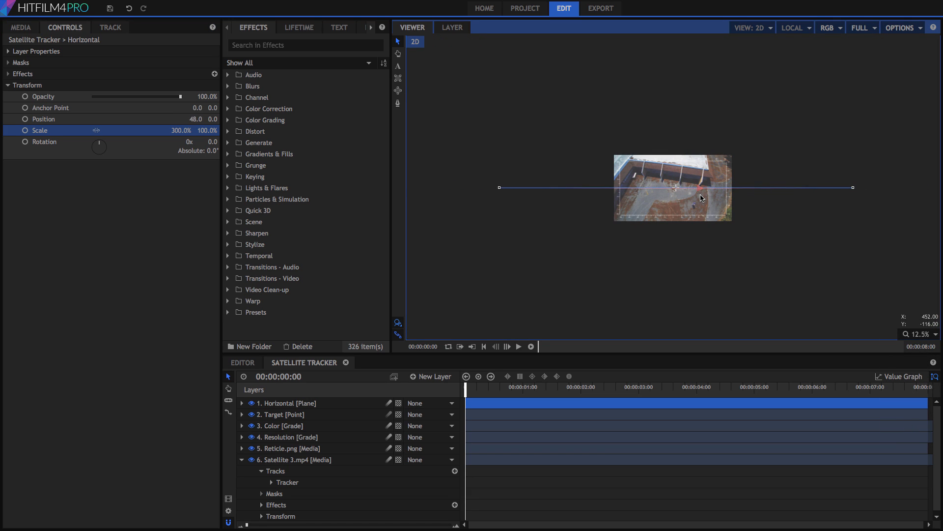
click(920, 334)
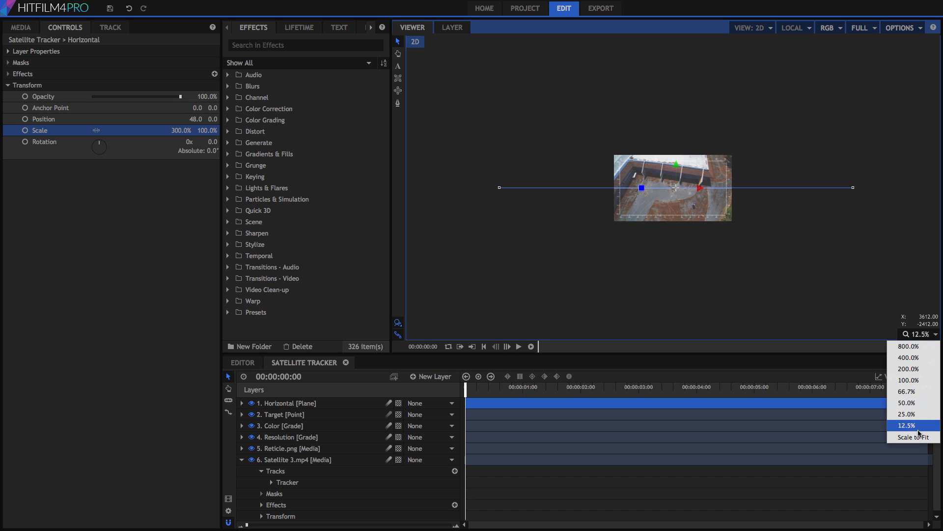
click(913, 436)
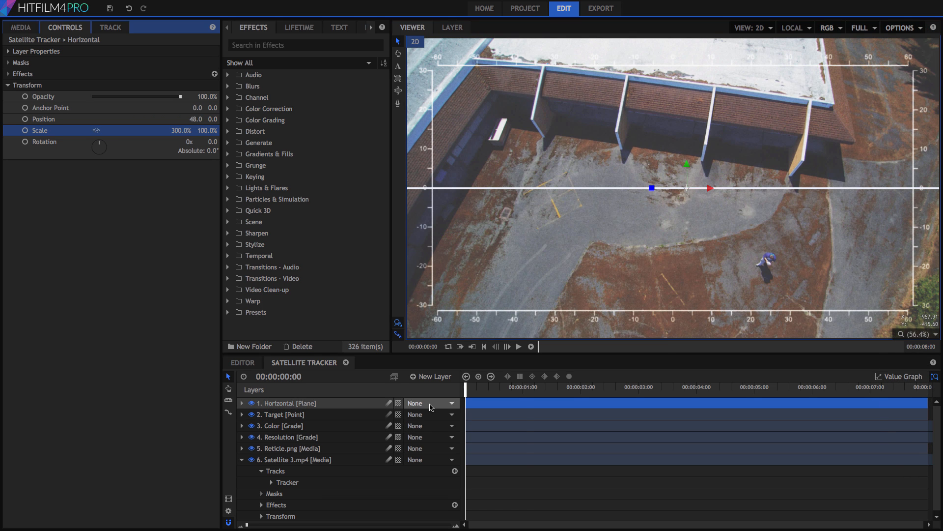
Step: Parent the Horizontal line to the Target point and reset its position onto the tracked person
click(430, 403)
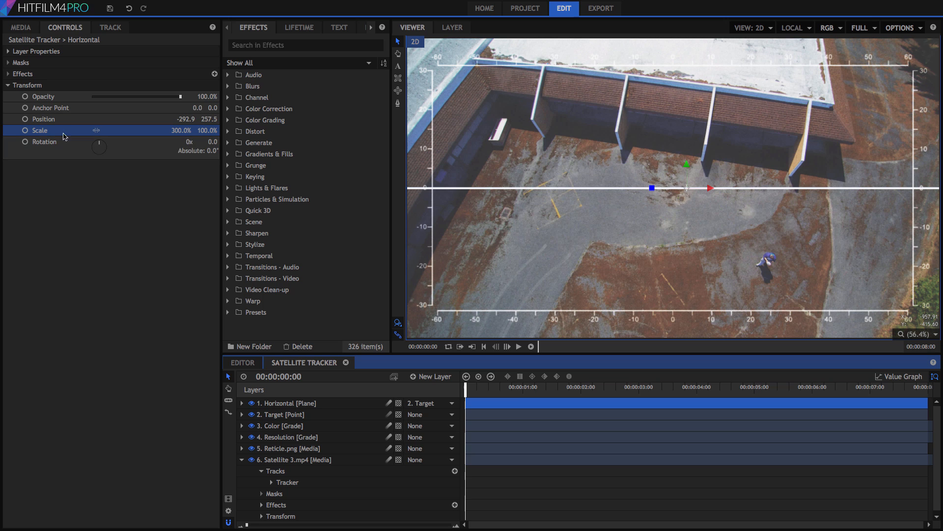
right_click(40, 130)
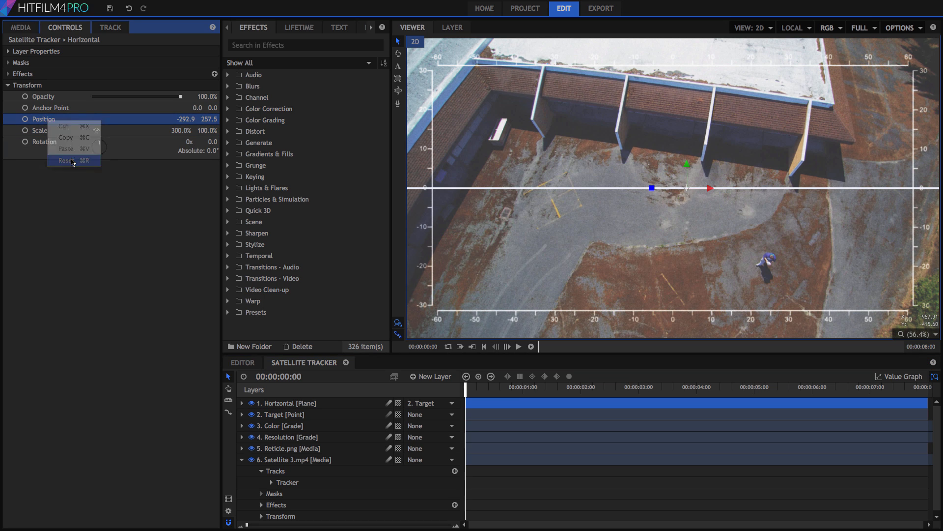
click(66, 161)
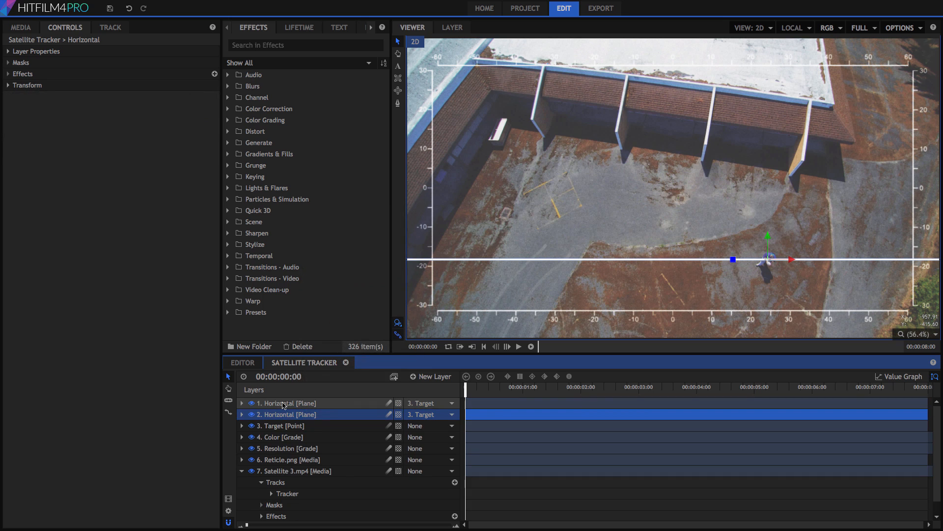
Step: Rename the duplicated line Vertical and rotate it 90 degrees to form a crosshair
double_click(285, 403)
text(Vertical)
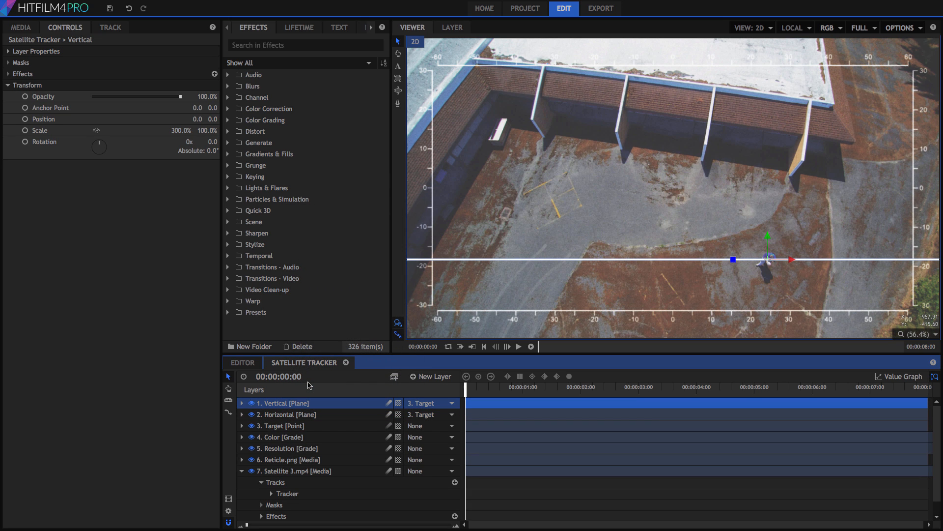
click(208, 142)
text(90)
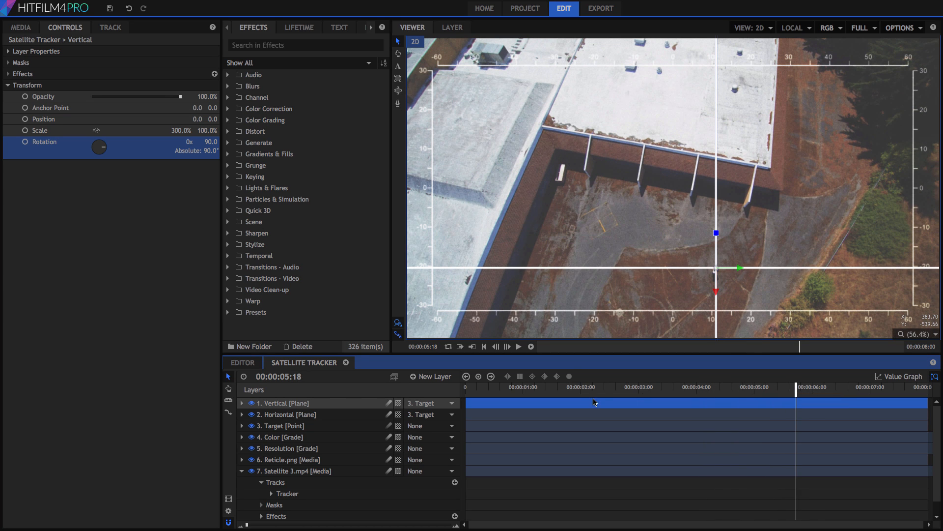
mouse_move(608, 392)
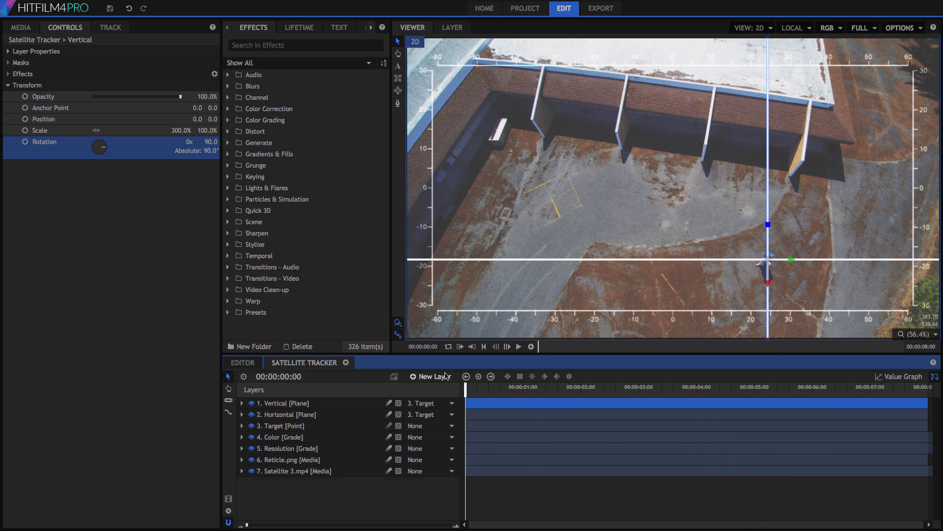
Step: Create a full-frame plane named Matte matched to the timeline size
click(431, 376)
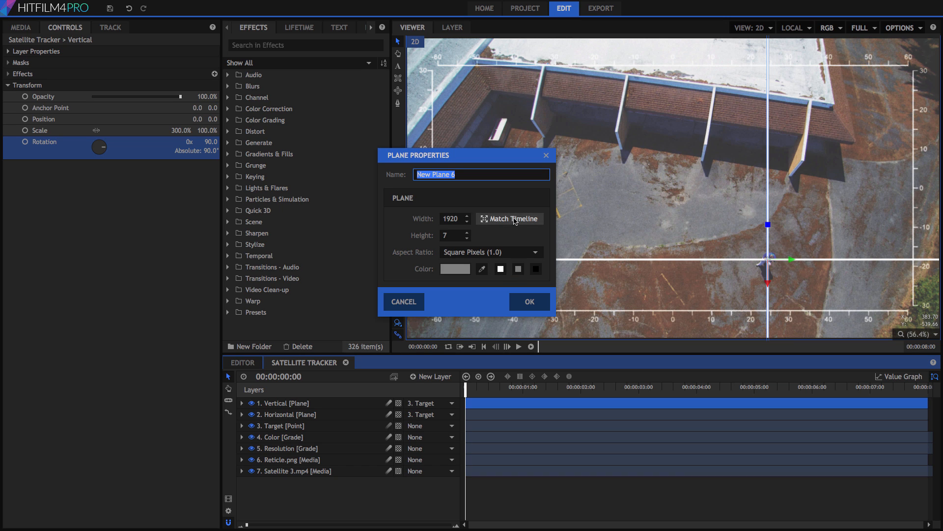
click(509, 218)
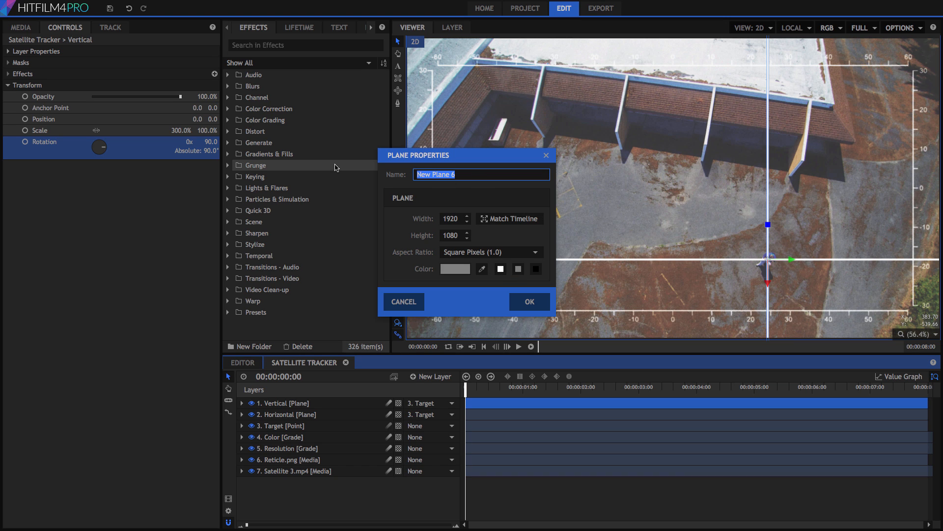
text(Matte)
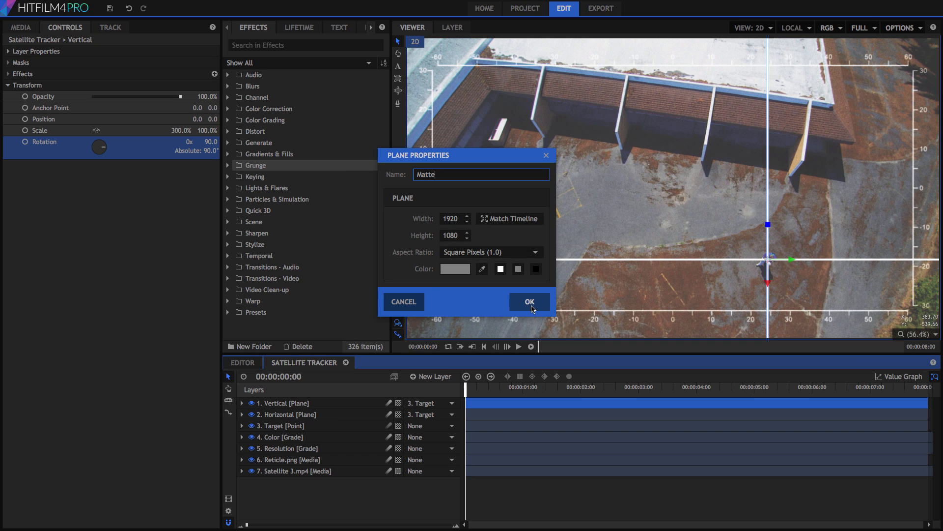
click(529, 302)
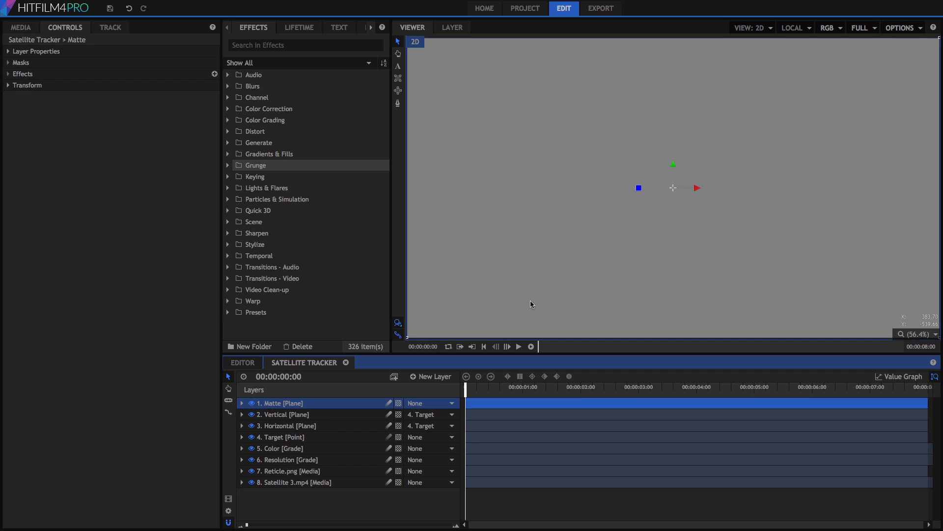
Step: Add a new camera layer and select the Matte plane
click(431, 376)
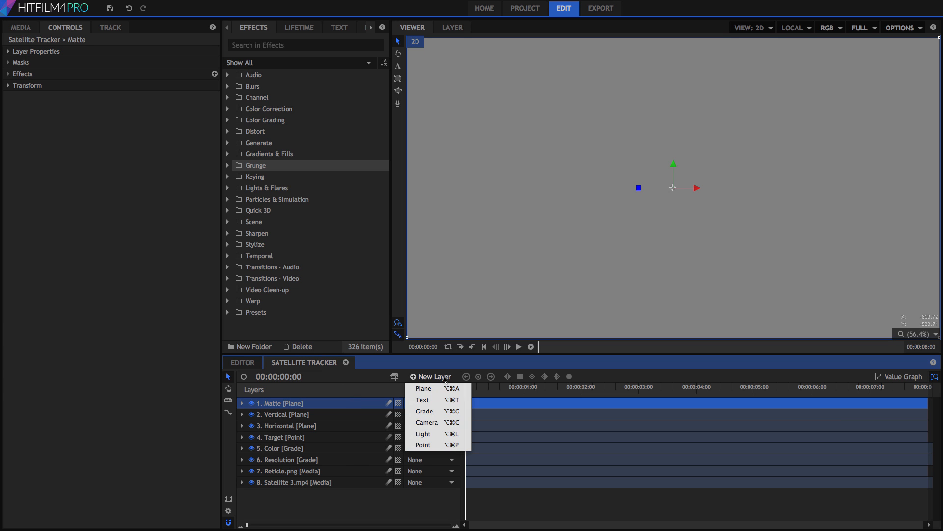
click(426, 421)
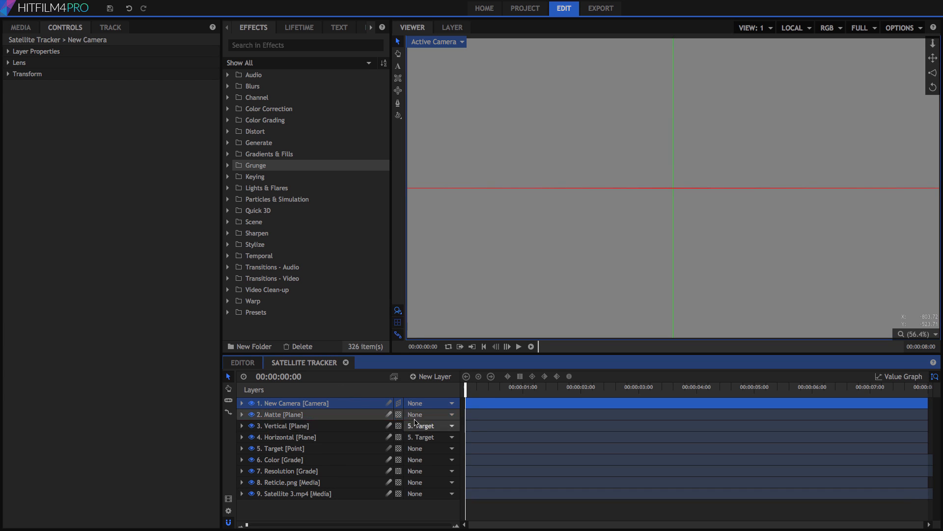
click(284, 414)
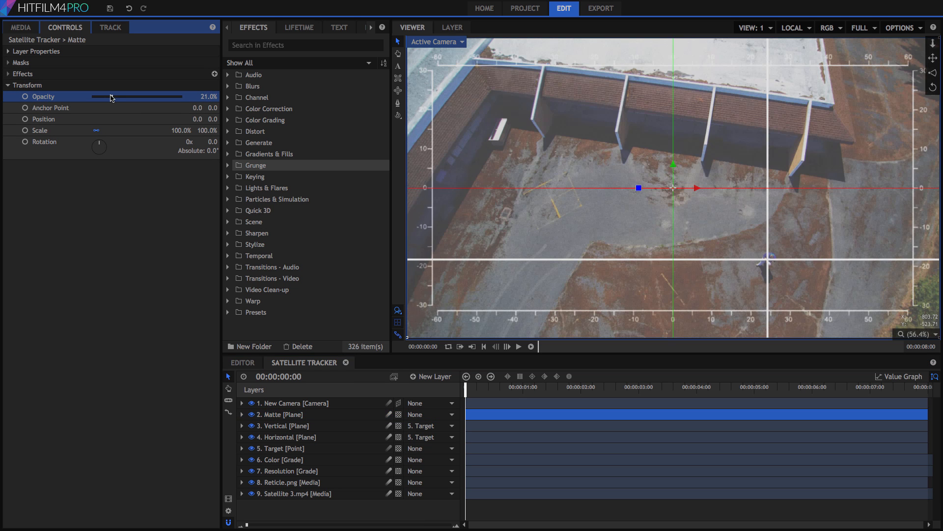
Step: Lower the Matte's opacity, set the inner mask to Subtract, then restore full opacity for a grey border
drag(105, 97, 120, 96)
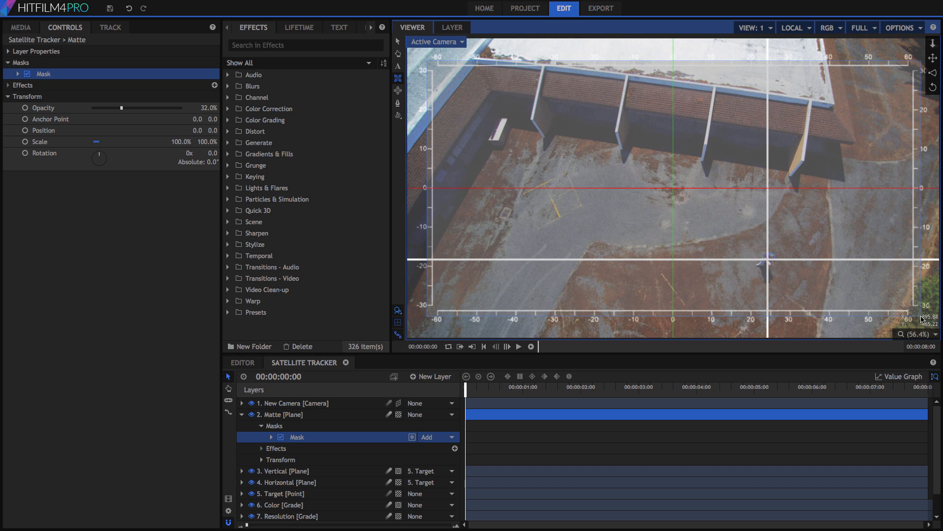
mouse_move(501, 269)
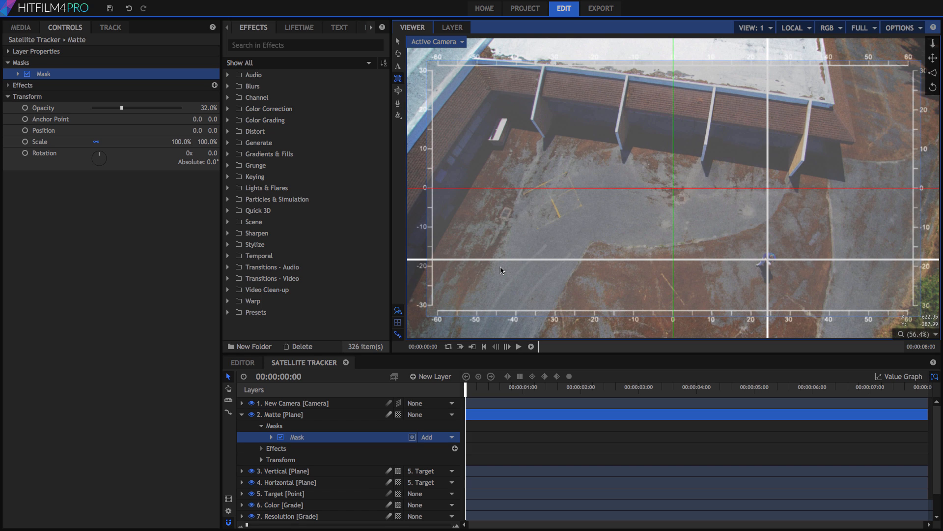
mouse_move(675, 191)
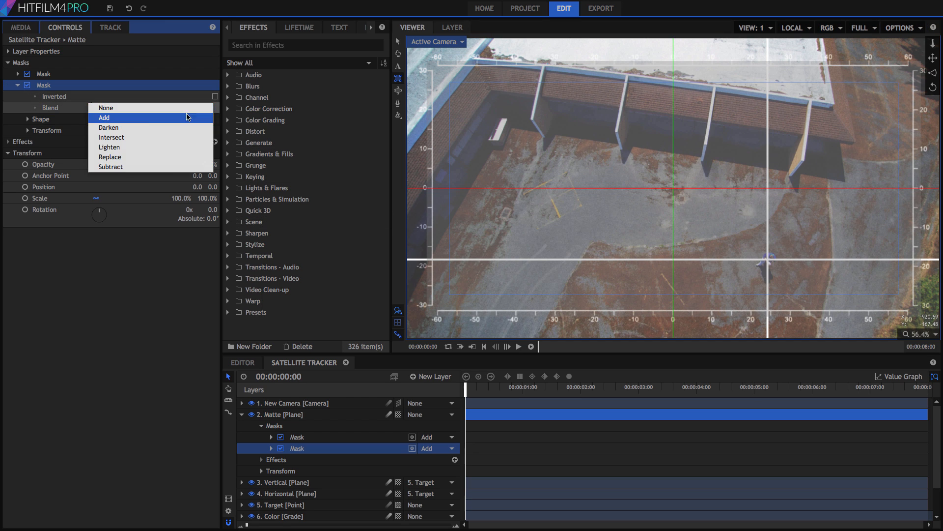
click(112, 167)
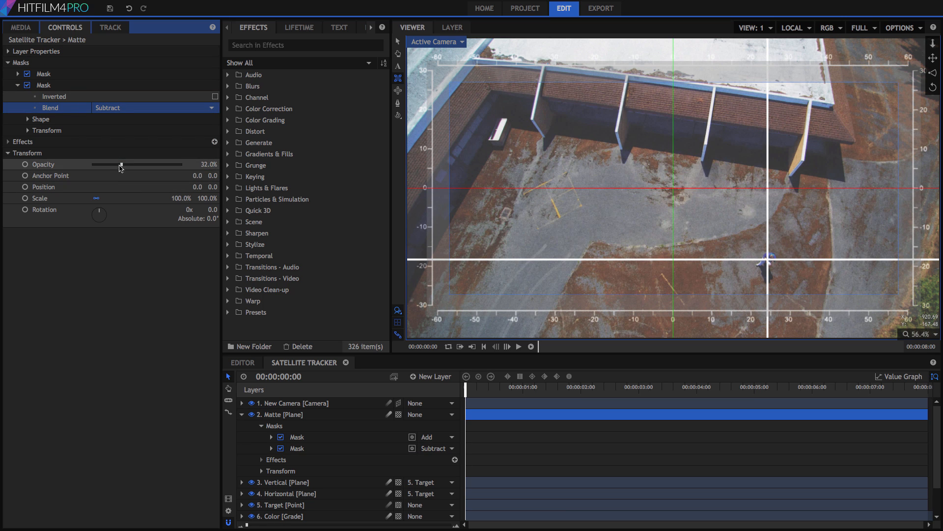
drag(120, 165, 178, 164)
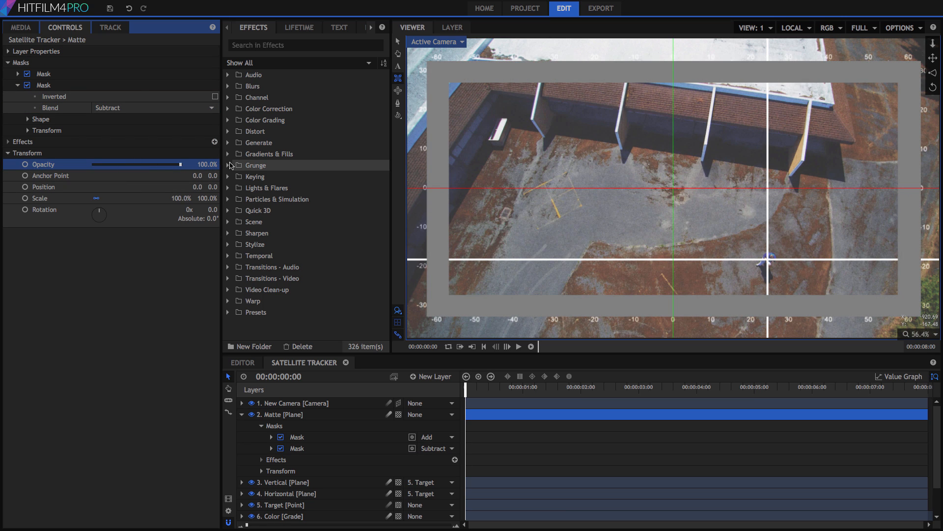
mouse_move(318, 407)
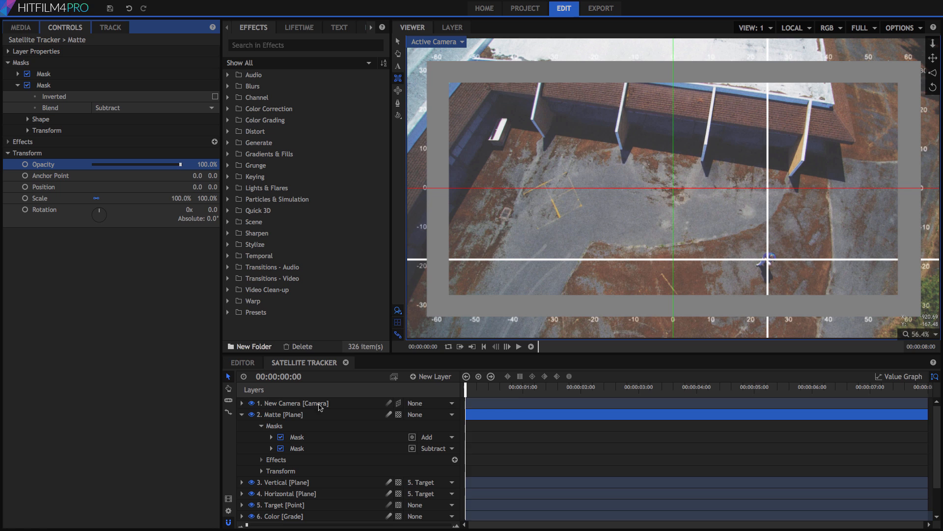
Step: Make the Matte layer a composite shot named Matte Sr. with masks moved inside, then return to Satellite Tracker
right_click(280, 414)
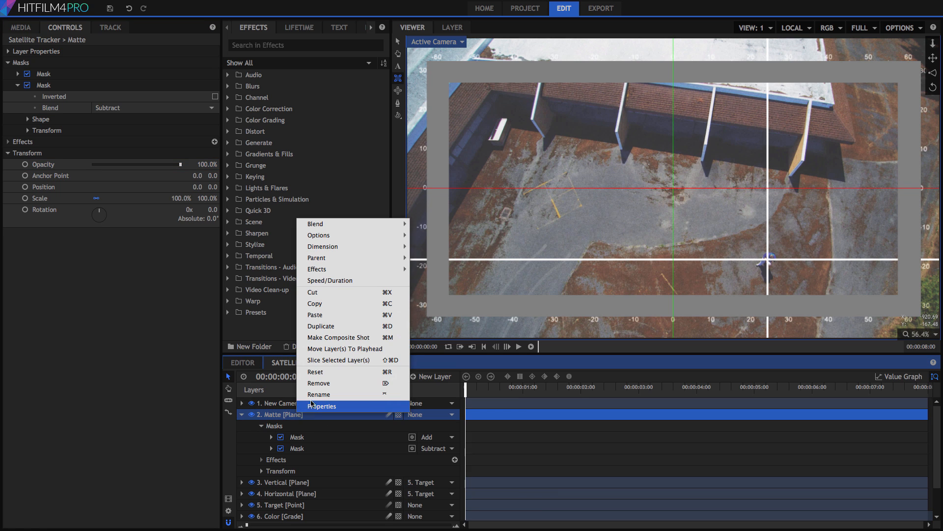
click(338, 337)
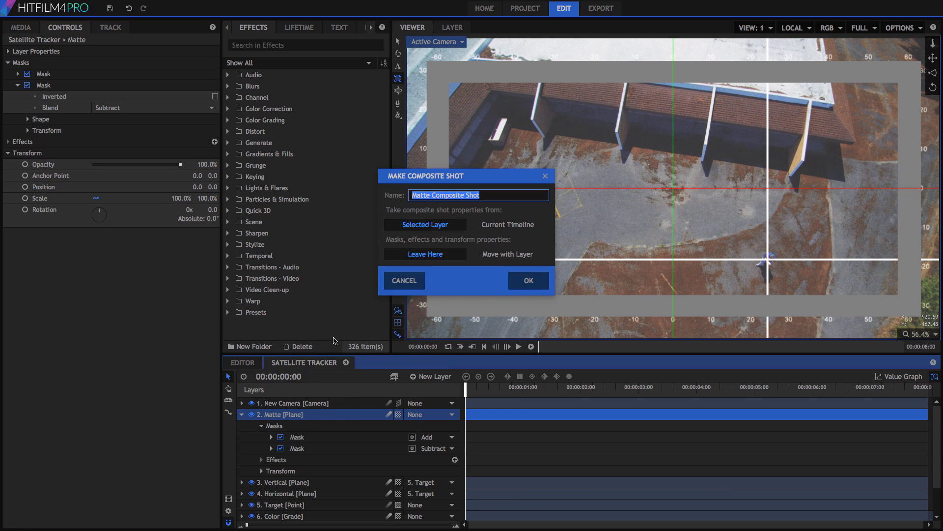
text(Matte Sr.)
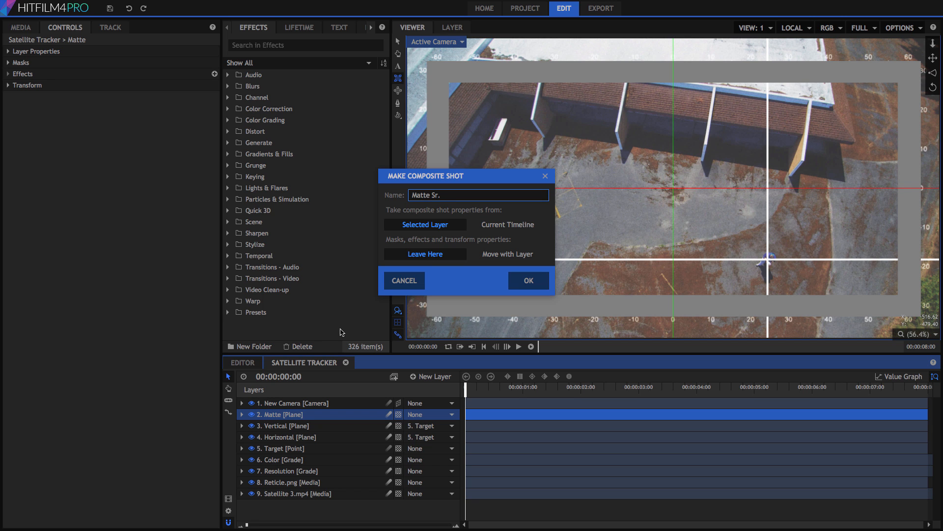
click(507, 253)
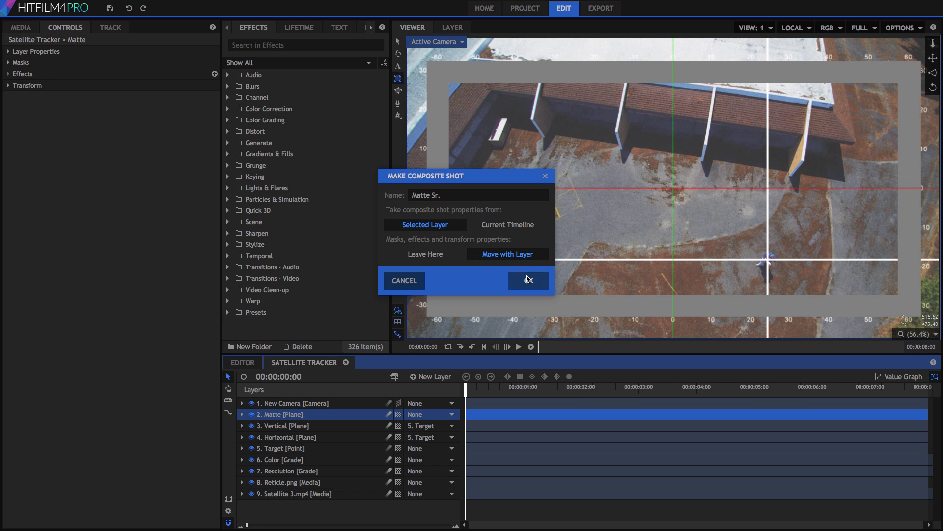
click(528, 280)
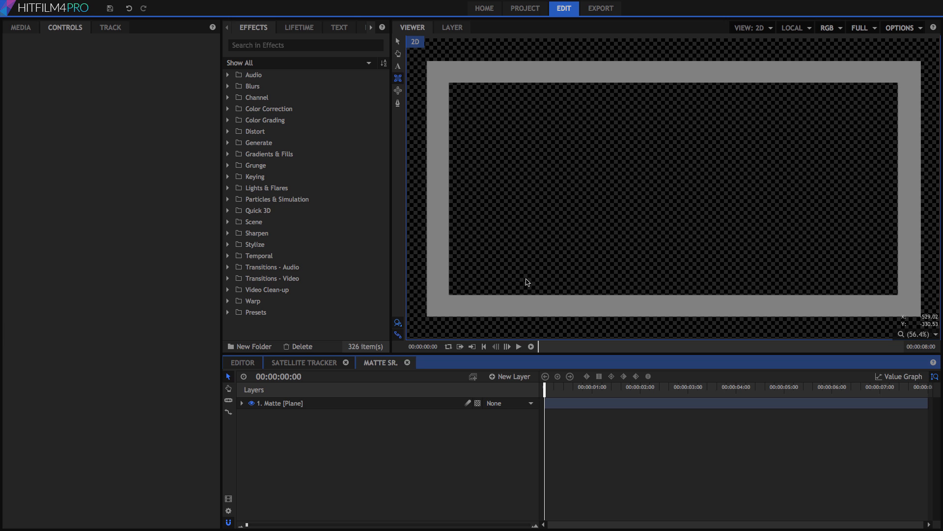
click(305, 362)
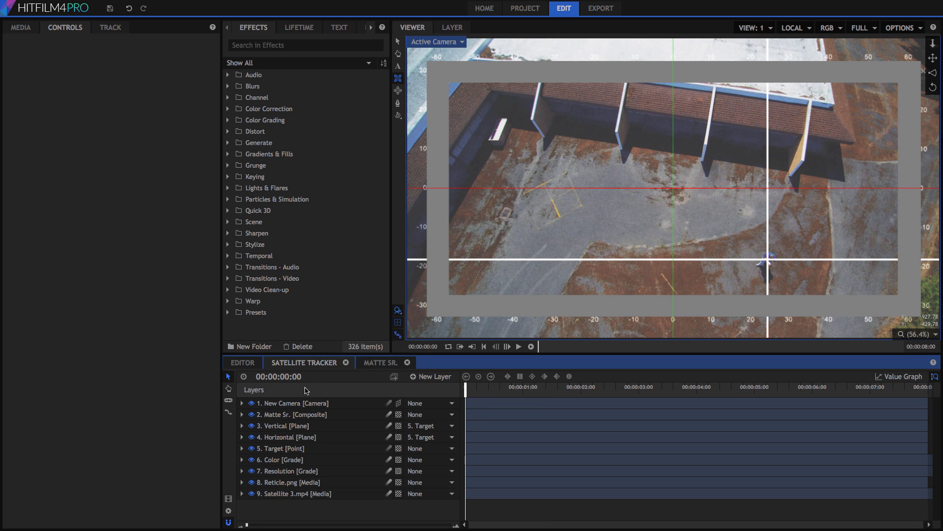
mouse_move(252, 414)
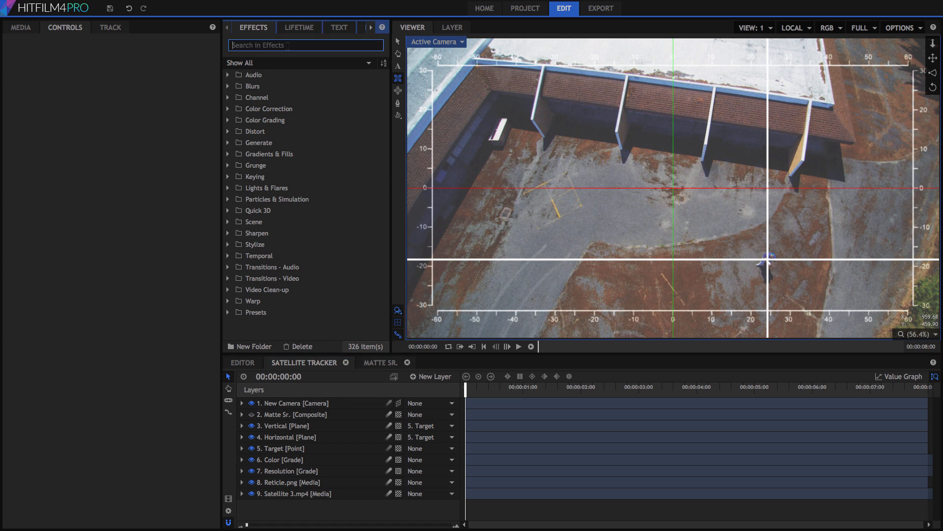
Step: Apply Set Matte with Matte Sr. as source to the Horizontal line and paste it onto the Vertical line
text(set)
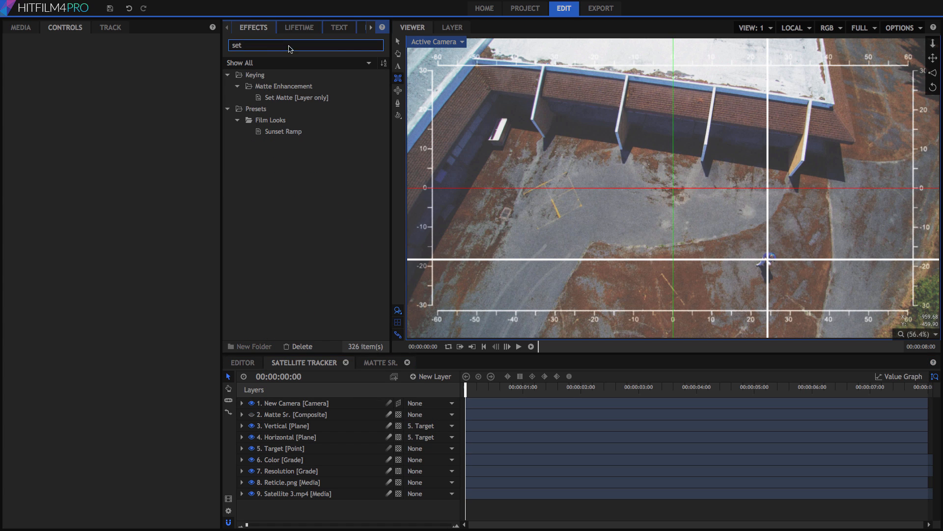
click(296, 97)
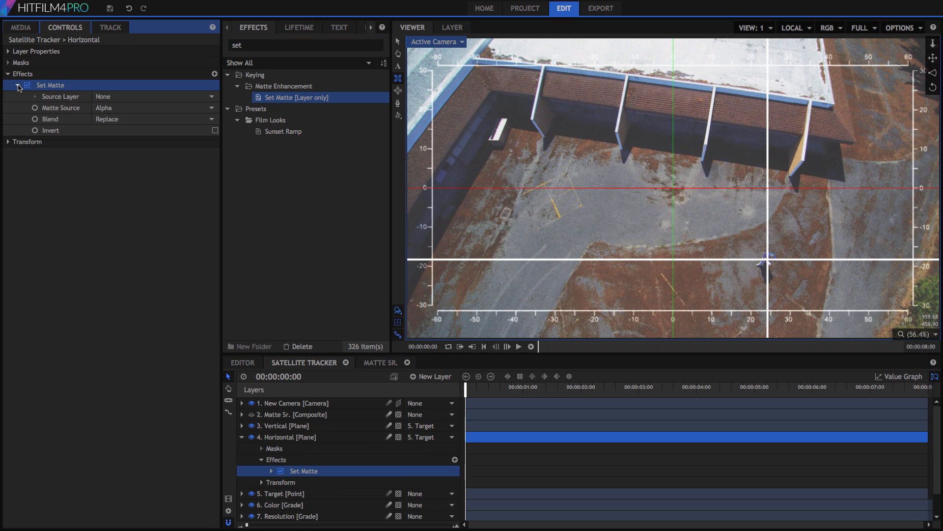
click(153, 96)
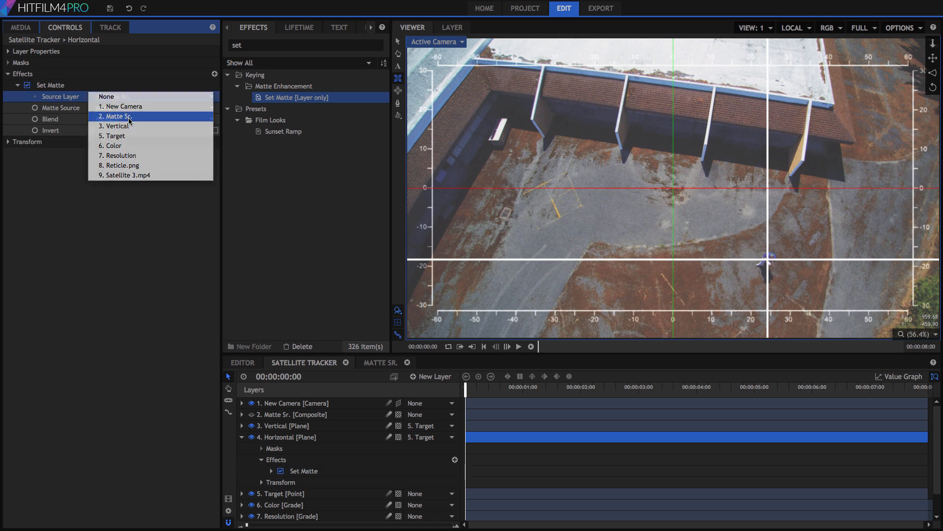
right_click(50, 84)
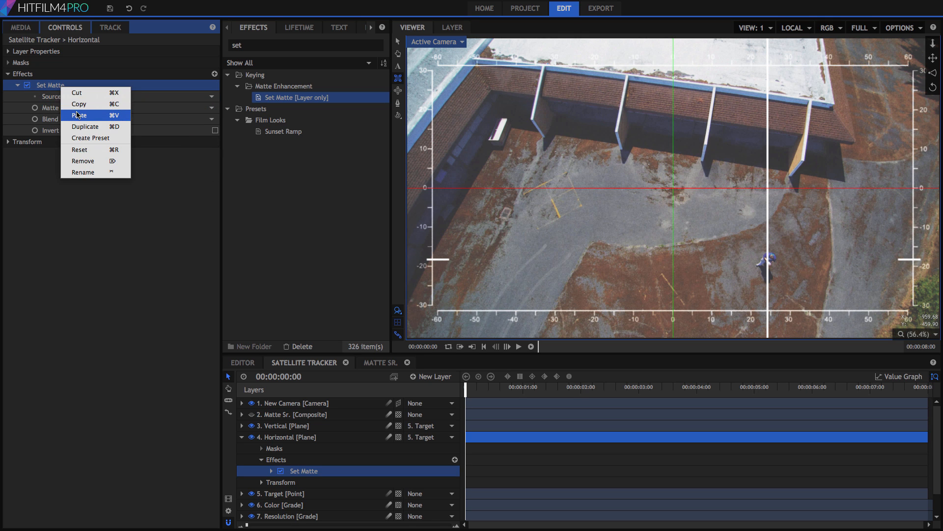
right_click(285, 426)
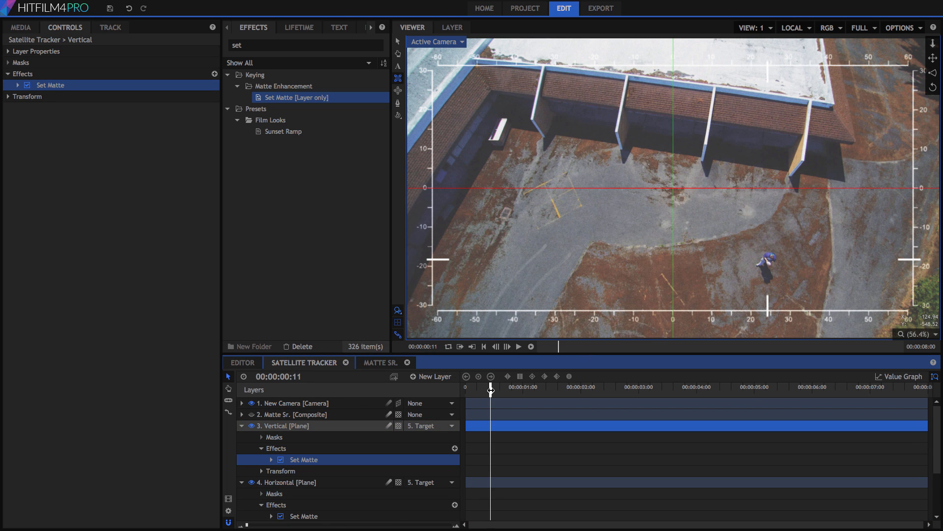
Step: Scrub forward through the clip to check the crosshair lines follow the person
drag(490, 392, 538, 392)
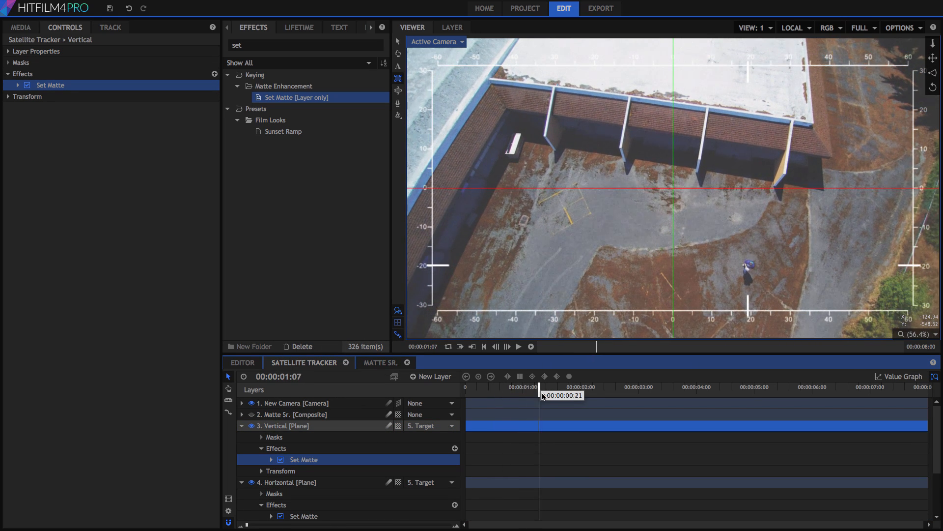
drag(539, 395, 600, 395)
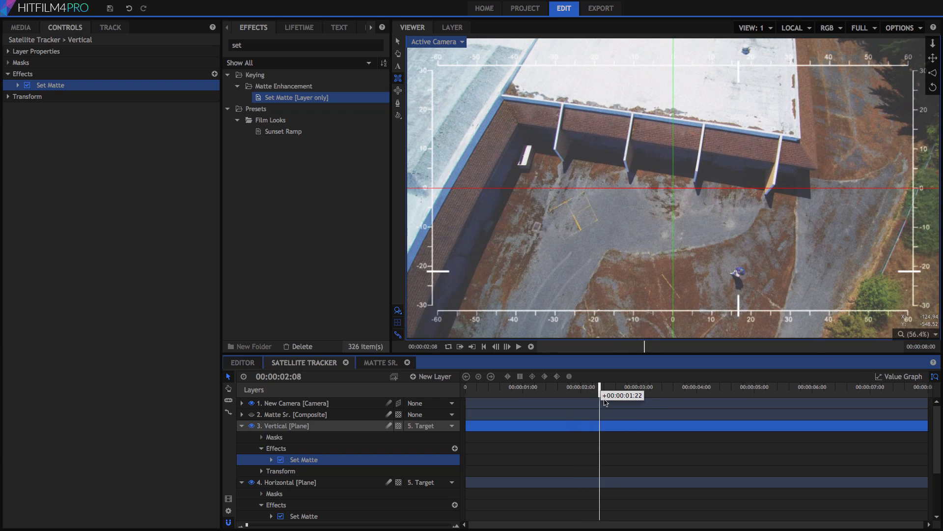
drag(600, 386, 658, 386)
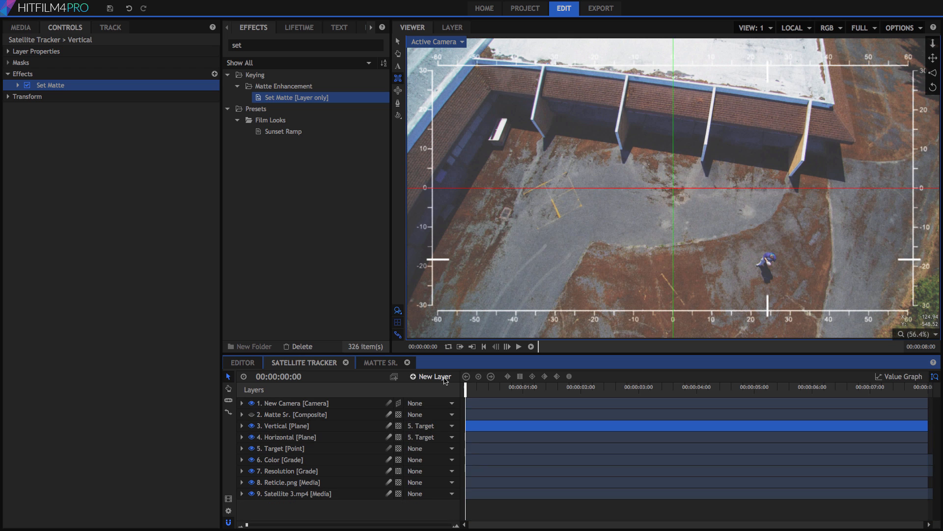
Step: Create a white full-frame plane named Box
click(431, 376)
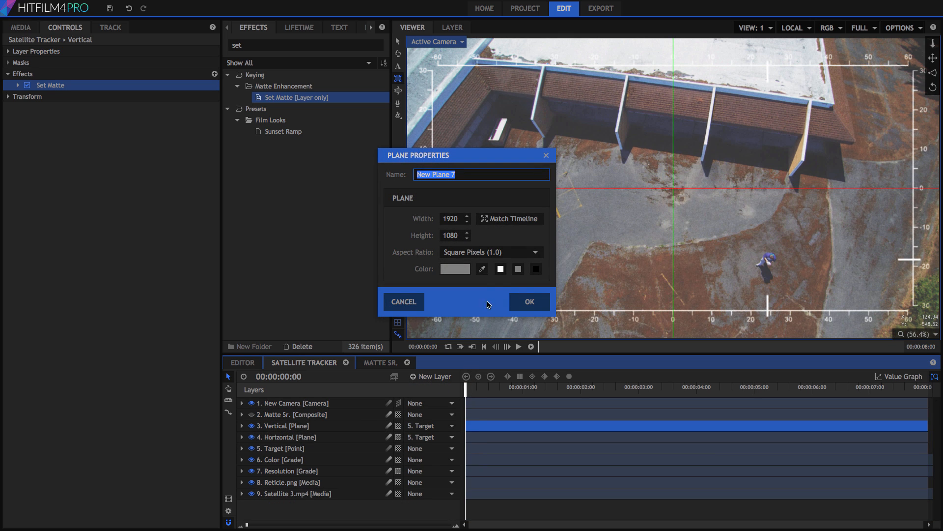
click(500, 269)
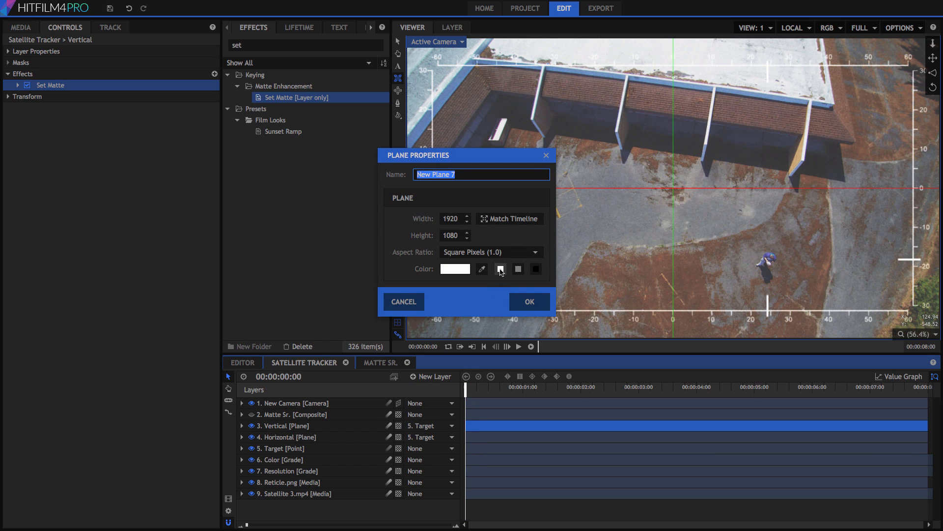
text(Box)
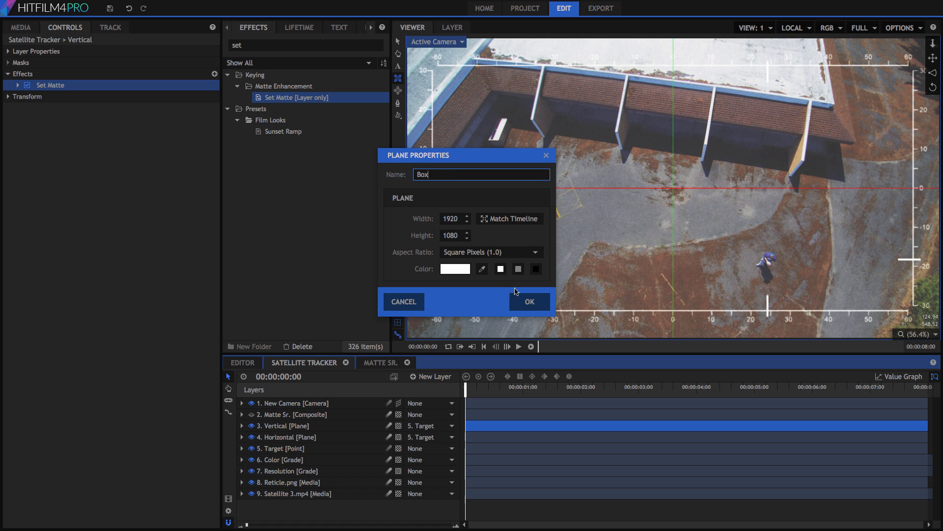
click(528, 302)
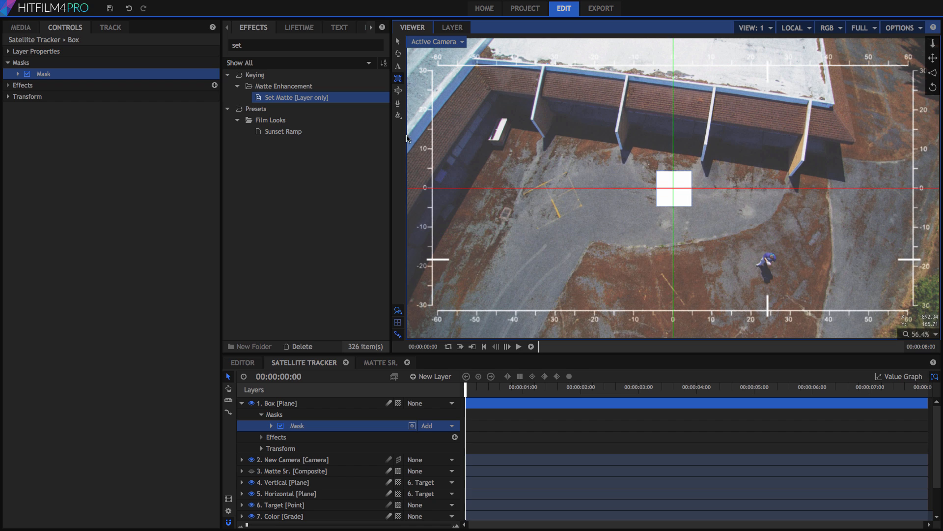
Step: Duplicate the box's mask and make the copy subtract at 77% opacity, leaving a hollow outline
right_click(43, 74)
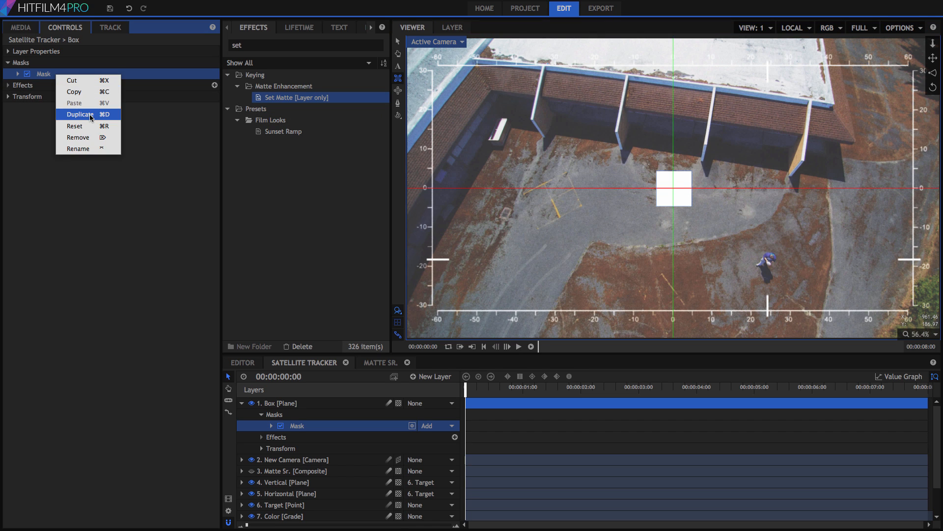
click(80, 114)
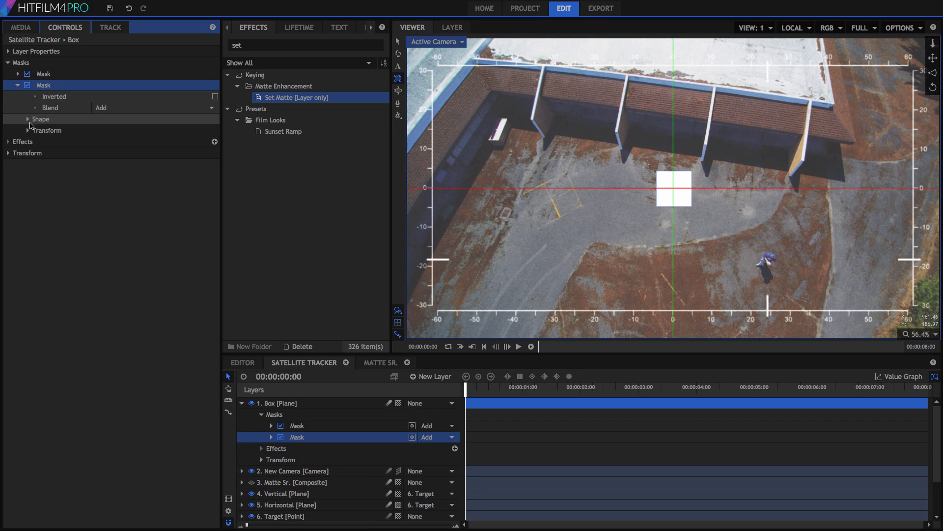
click(27, 119)
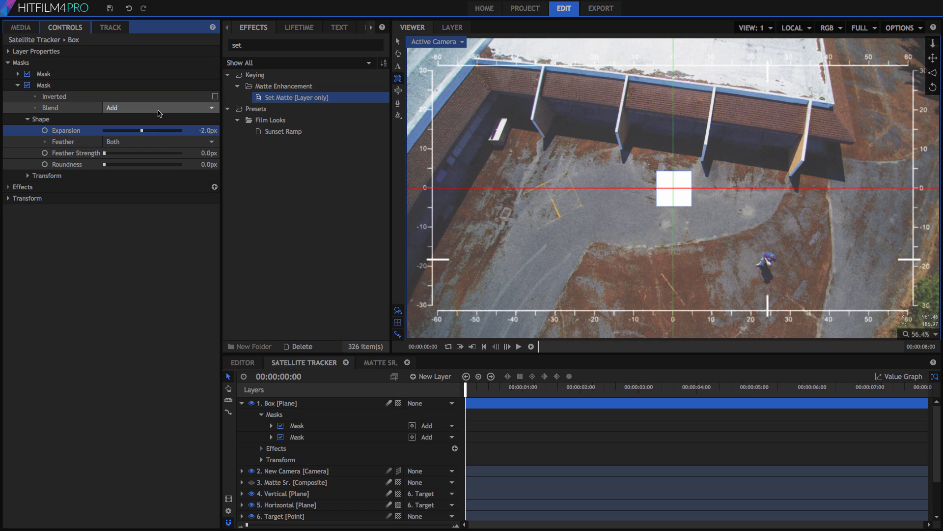
click(159, 107)
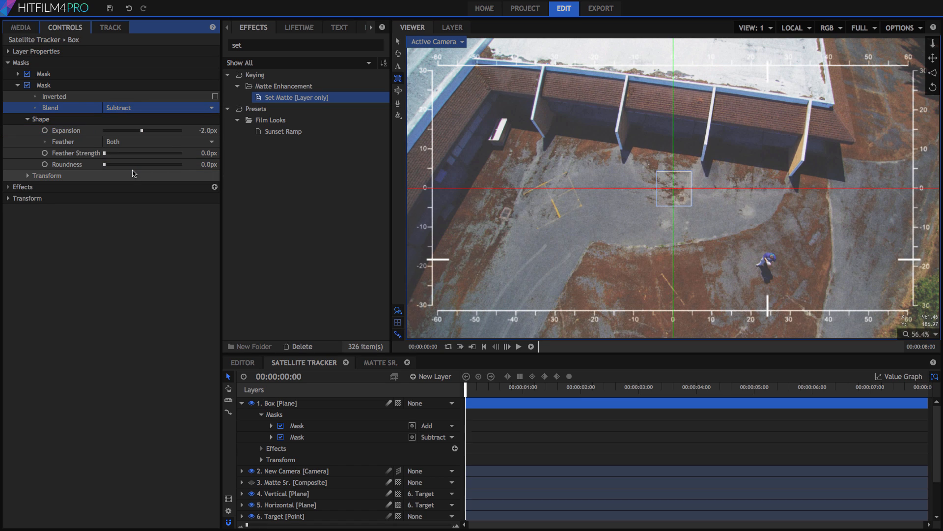
mouse_move(58, 183)
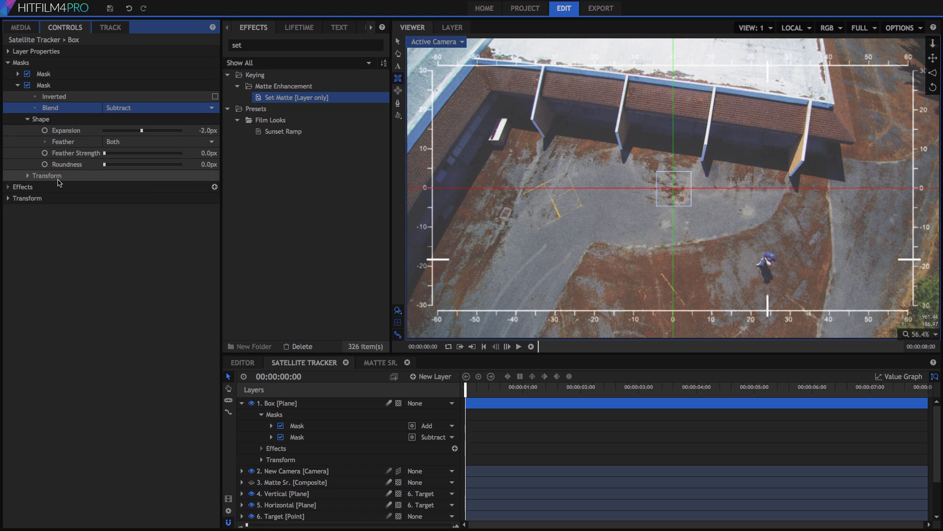
click(28, 175)
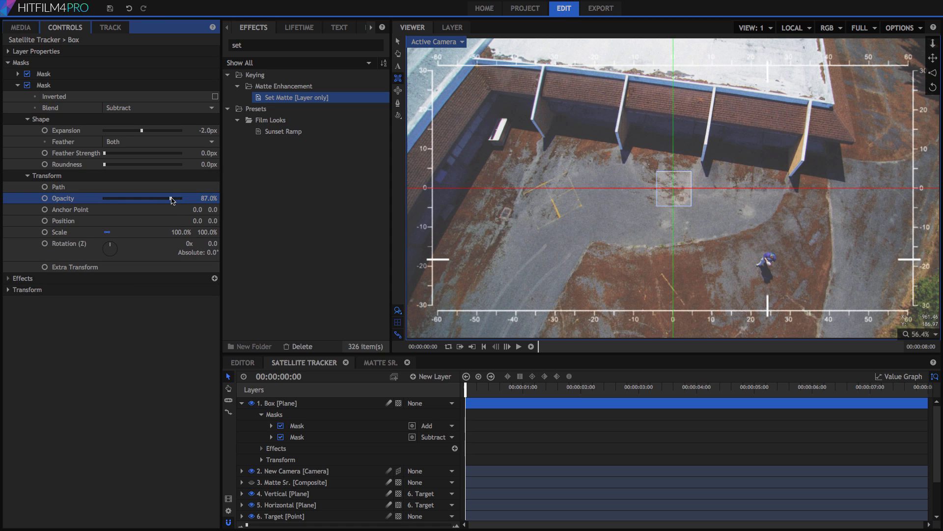
drag(170, 197, 162, 197)
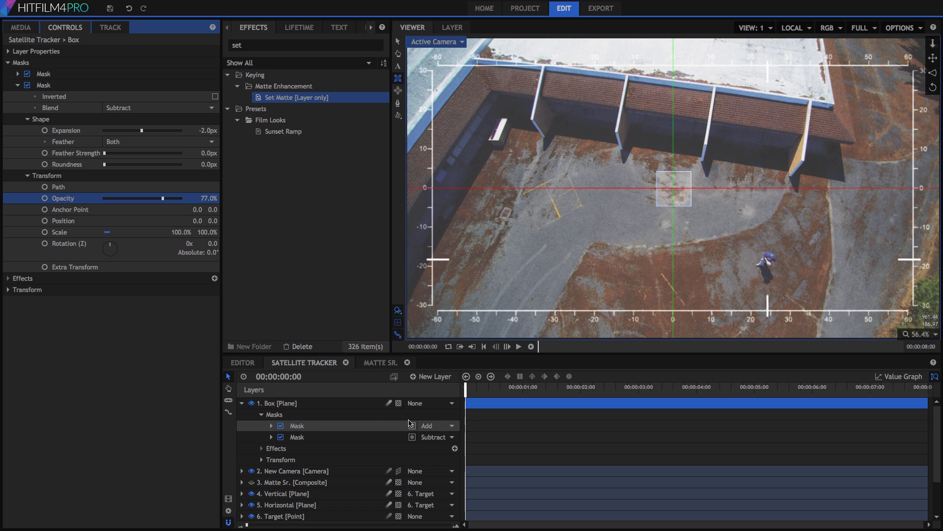
Step: Parent the Box layer to the Target point so the outline follows the person
click(427, 426)
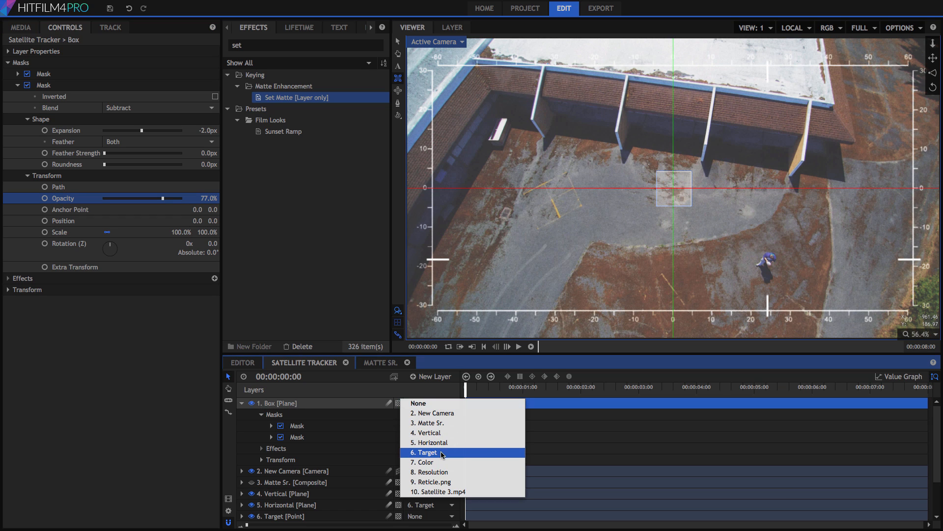
click(426, 452)
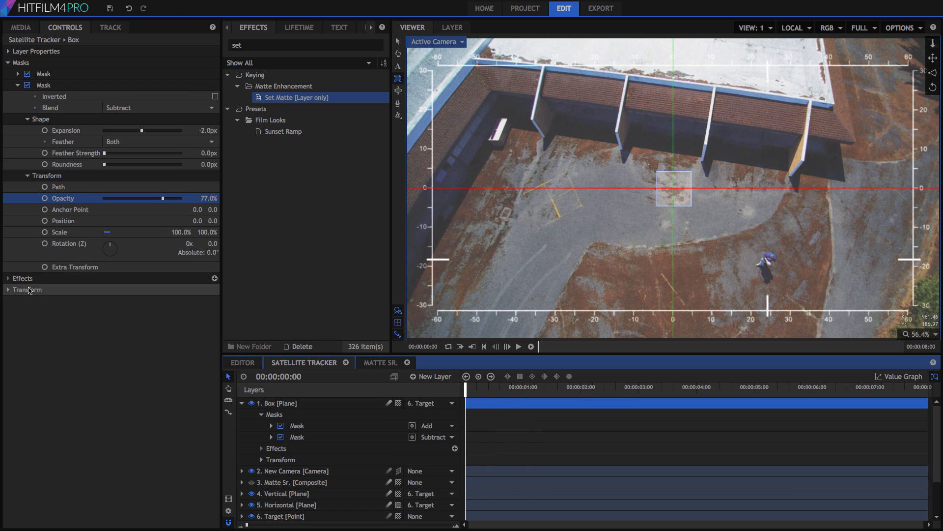
click(28, 288)
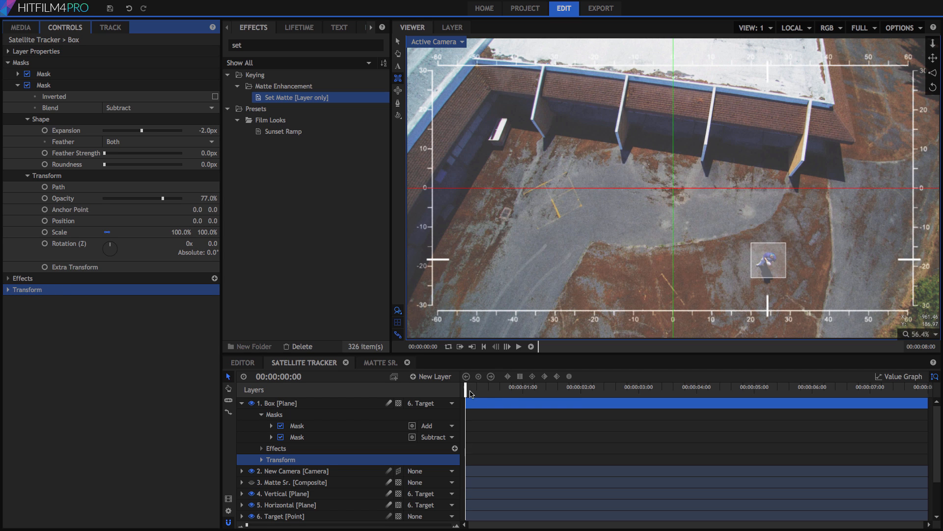
Step: Scrub the timeline to check the box following the person
drag(466, 391, 493, 391)
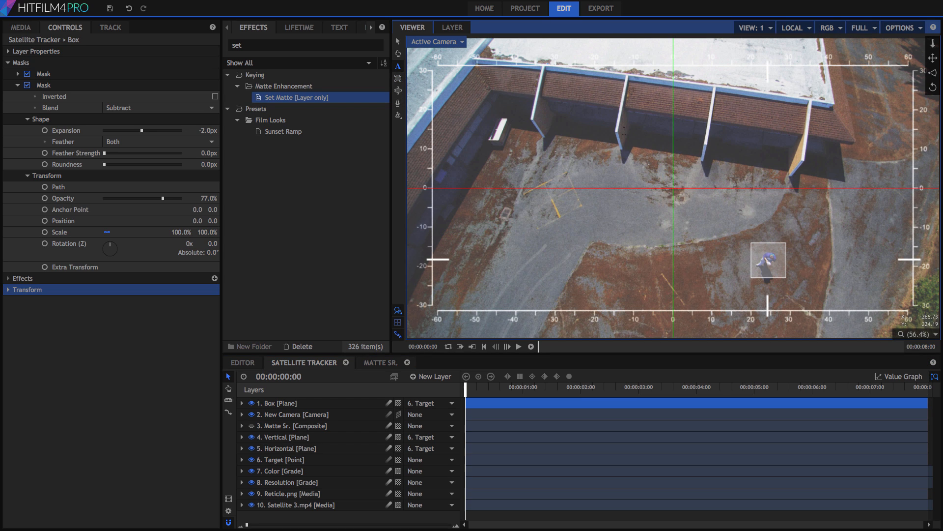
mouse_move(822, 186)
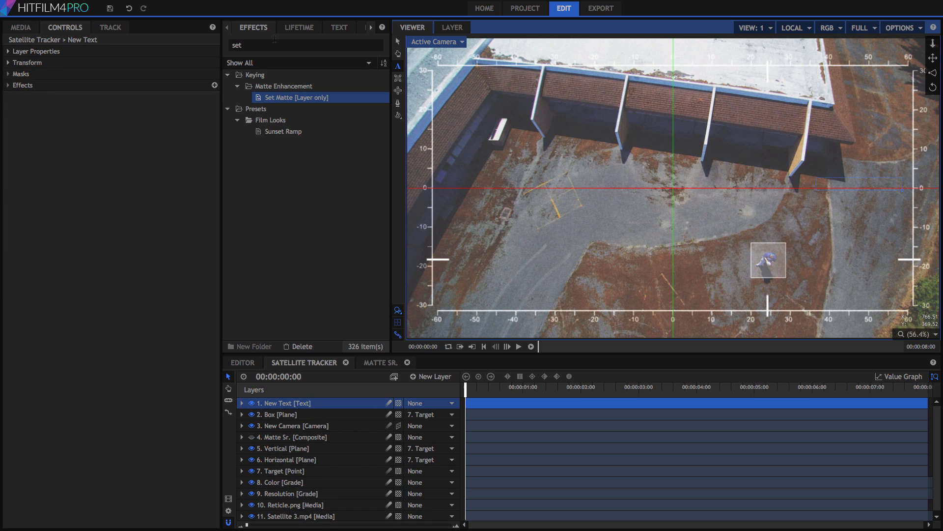
Step: Write TARGET ACQUIRED, then add a size-18 red status line beginning ESTABLI beneath it
click(338, 28)
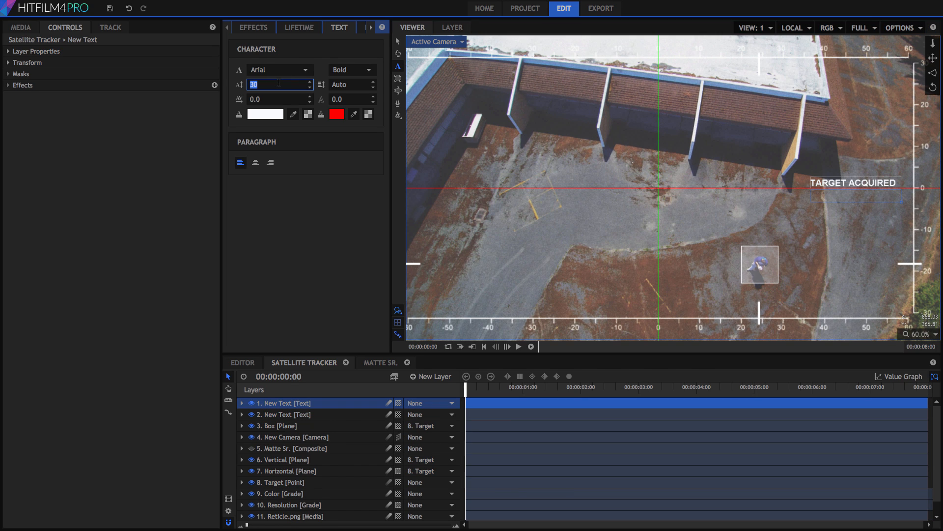
text(18)
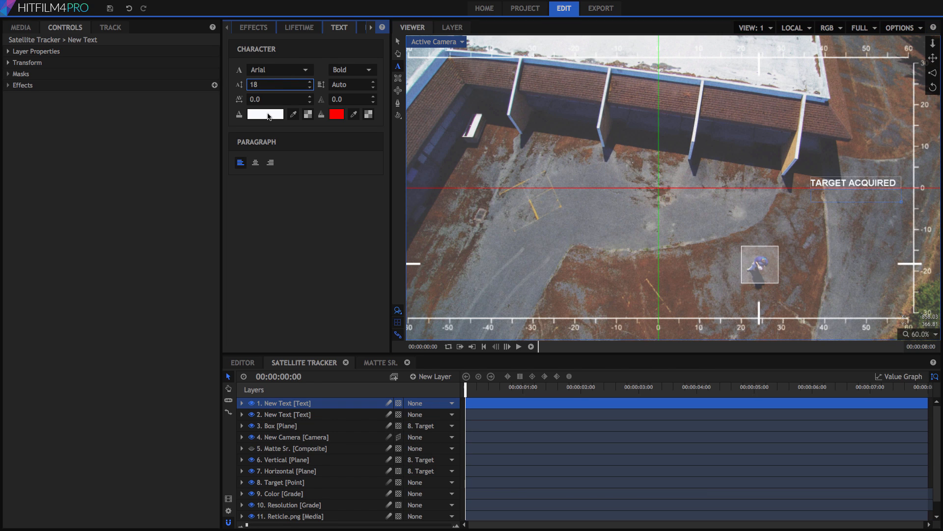
click(337, 114)
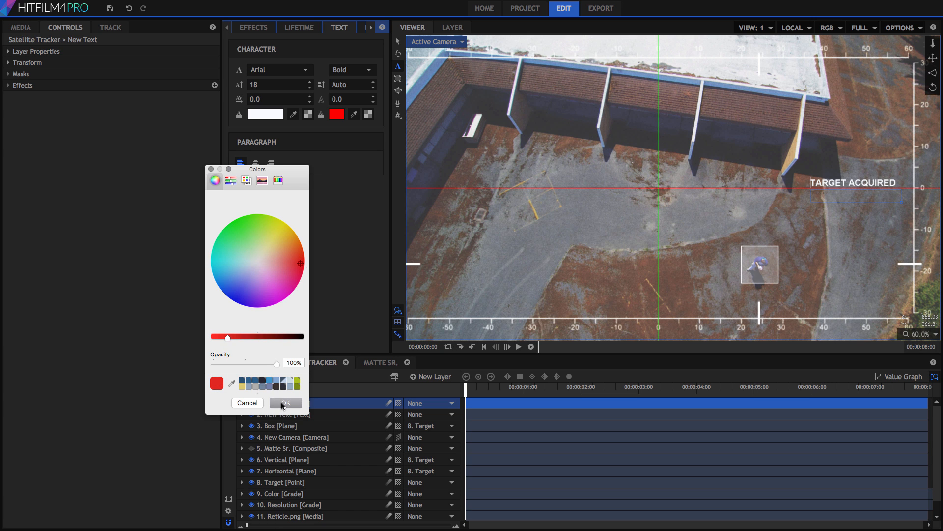
click(285, 403)
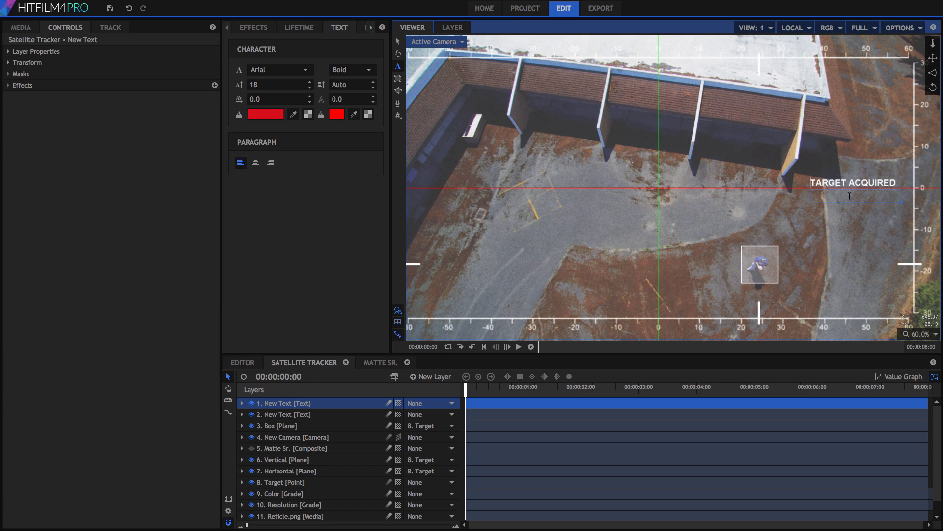
text(ESTABLISHING LOCK)
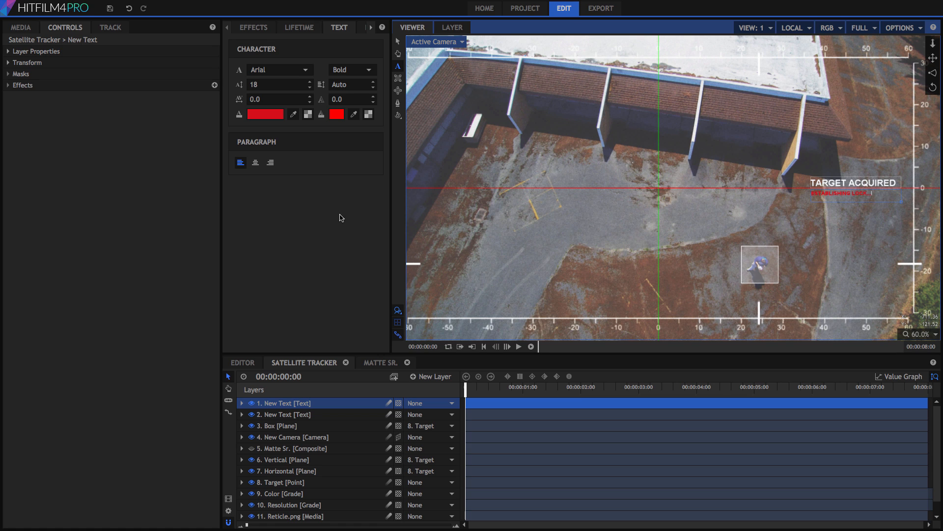
mouse_move(398, 42)
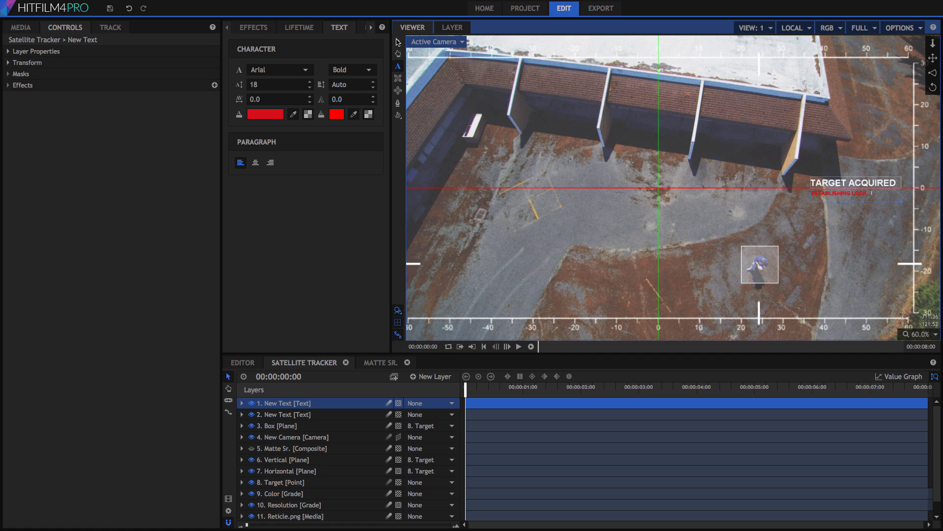
Step: Search the effects library for Flicker and select the top text layer to receive it
click(253, 28)
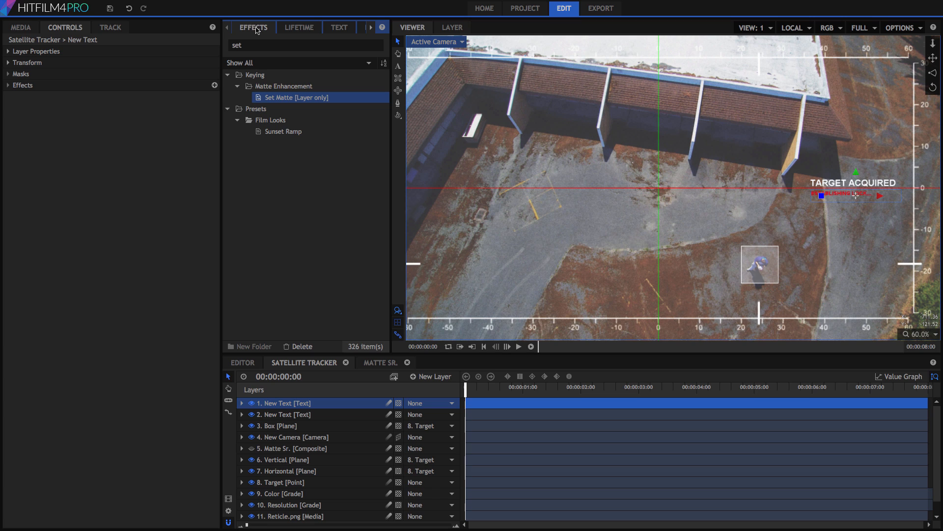
text(Fl)
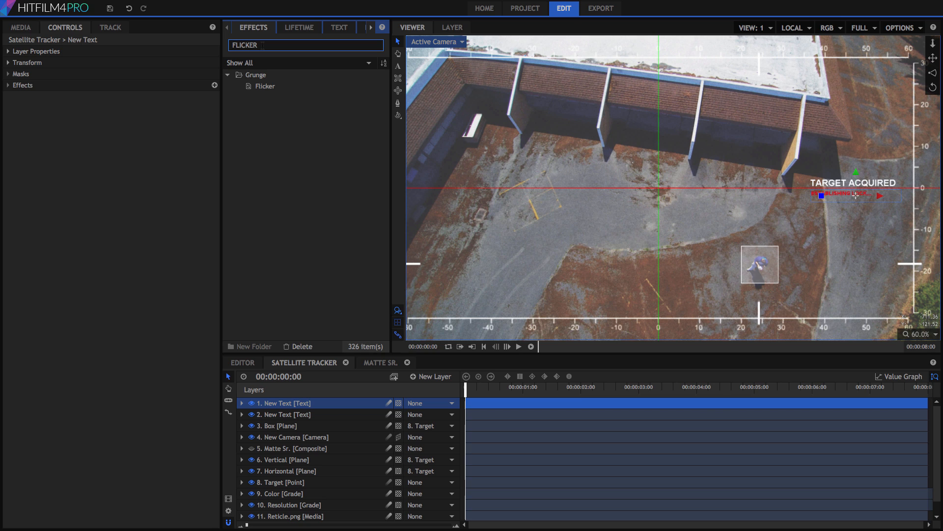
click(263, 87)
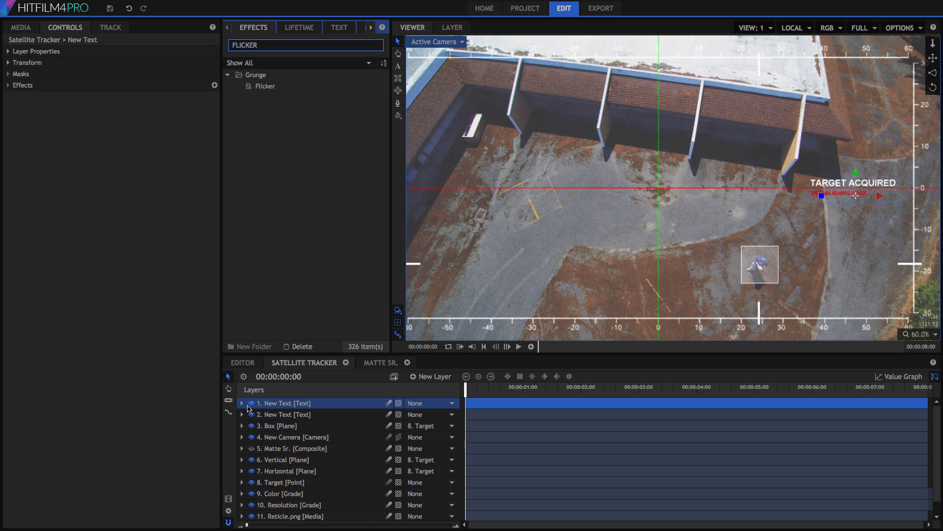
click(242, 403)
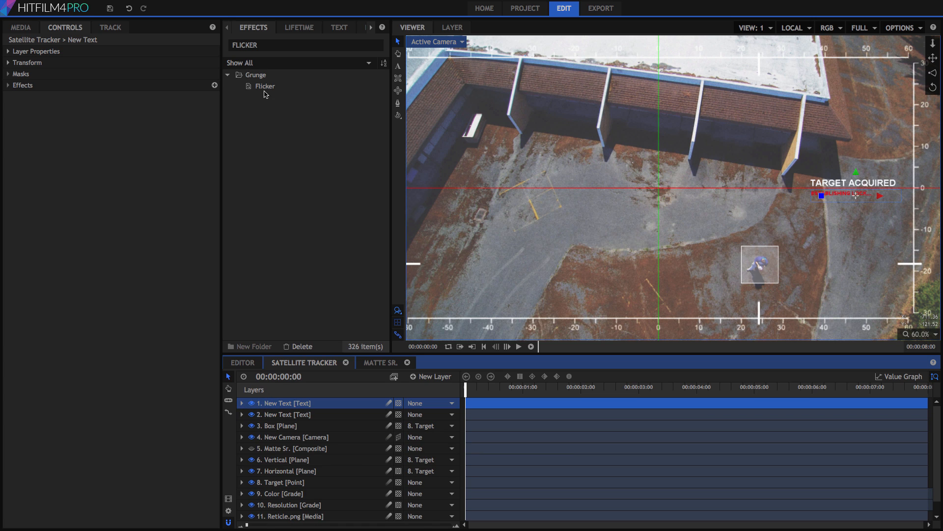
Step: Apply Flicker to the text layer with frequency 2.4 and amplitude 2.00
click(264, 86)
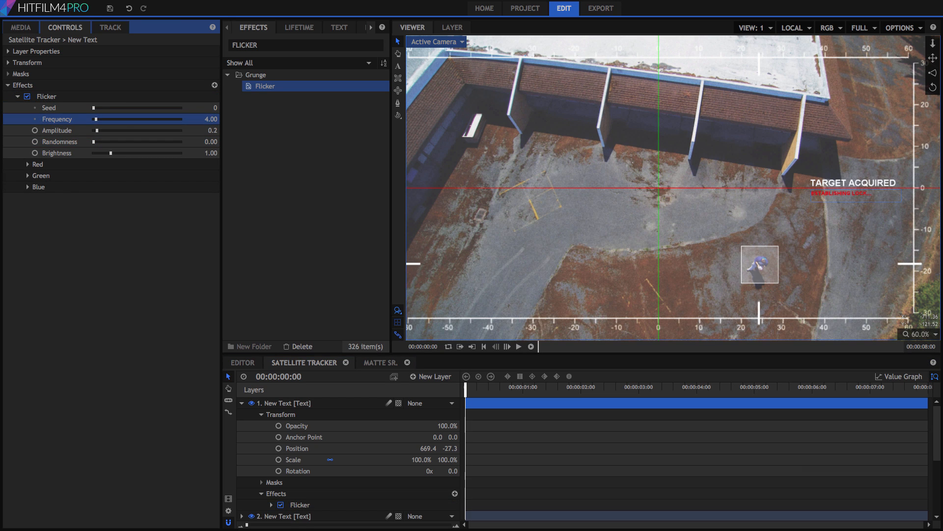
drag(111, 119, 95, 119)
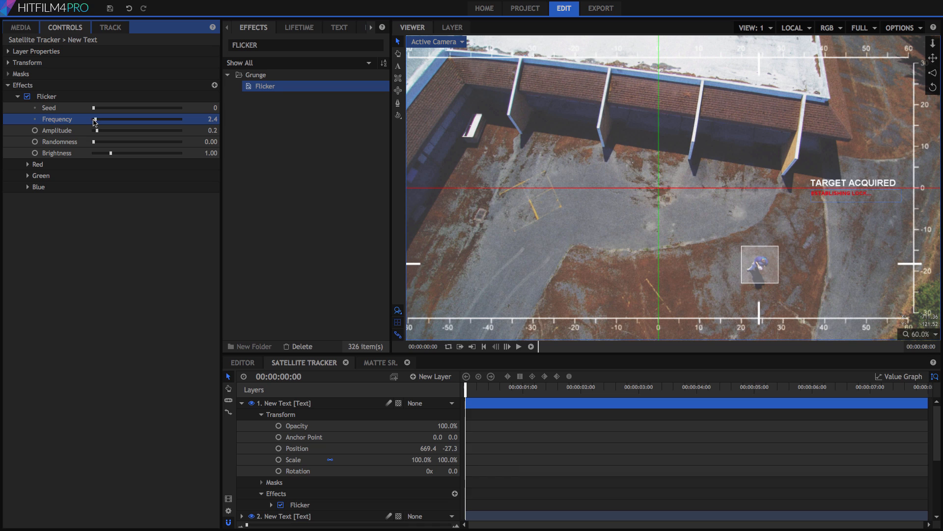
drag(97, 131, 125, 131)
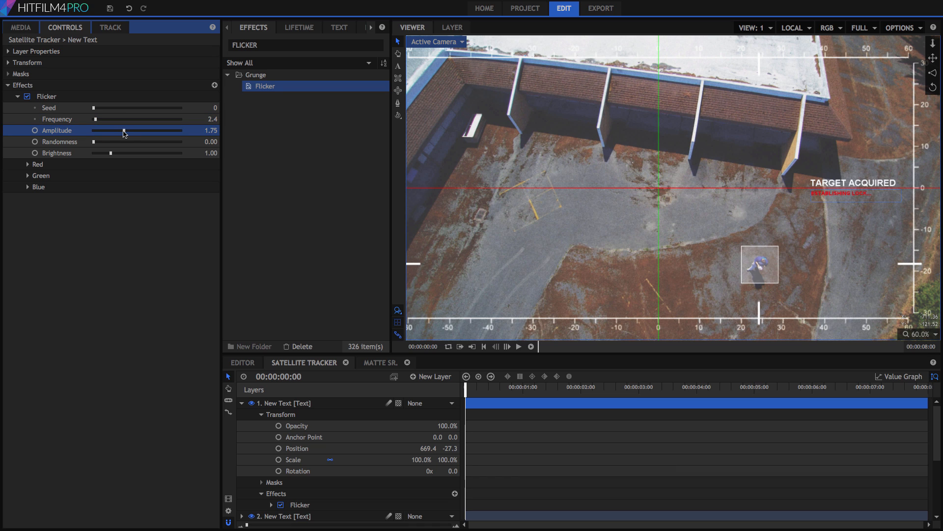
drag(124, 130, 131, 130)
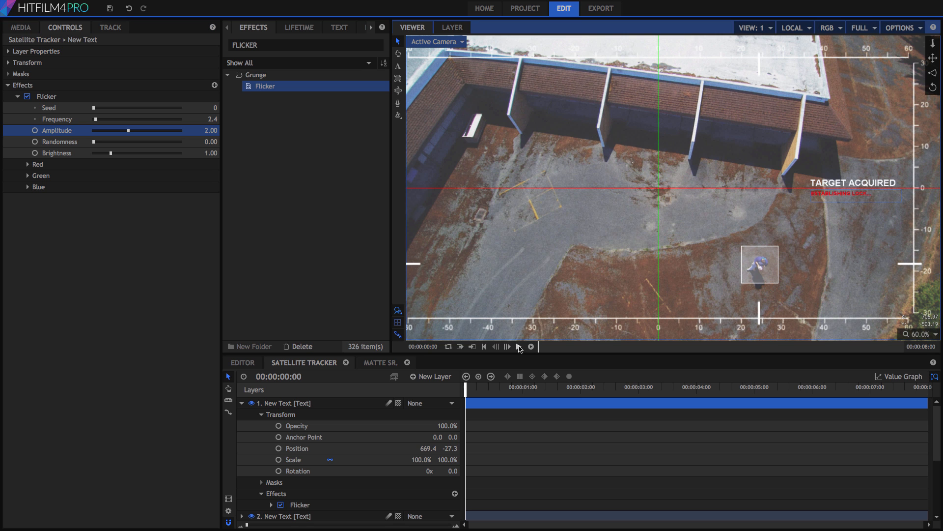
Step: Preview the blinking text and set the layer's blend to Screen
click(519, 347)
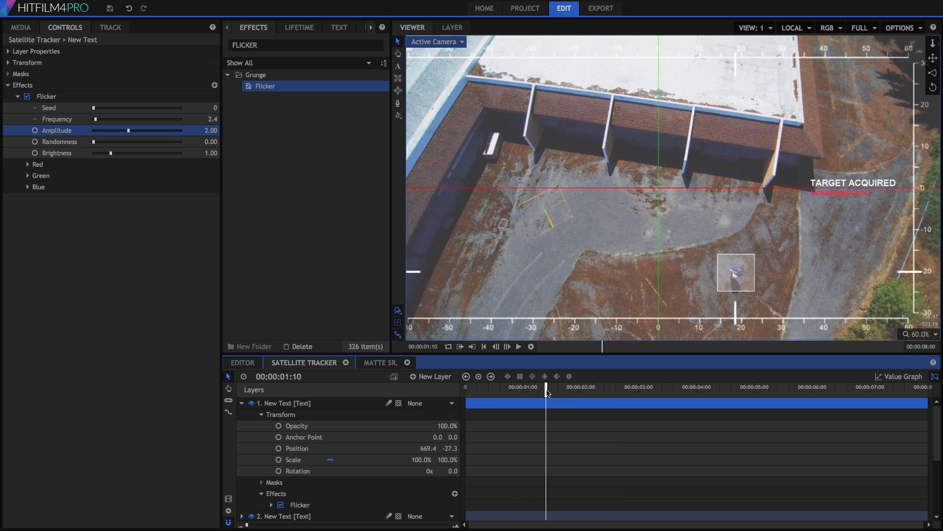
drag(546, 403, 529, 403)
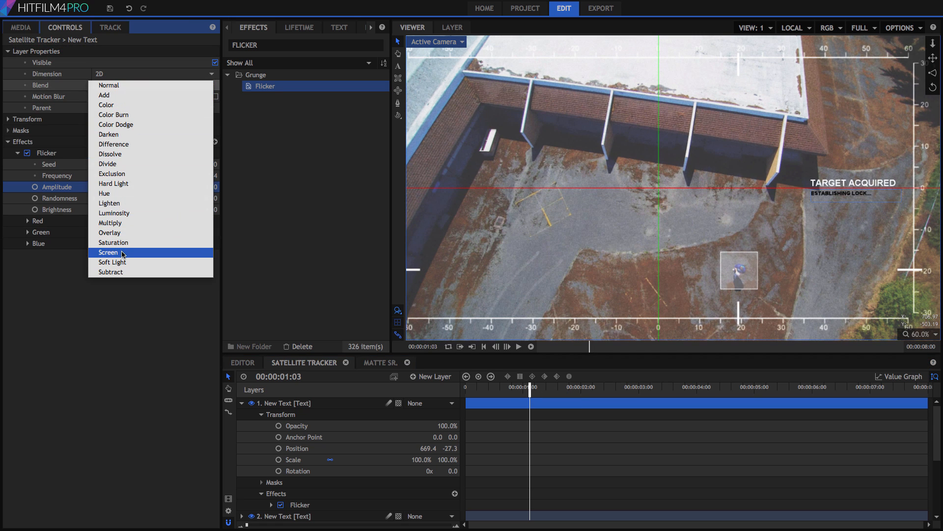
click(109, 253)
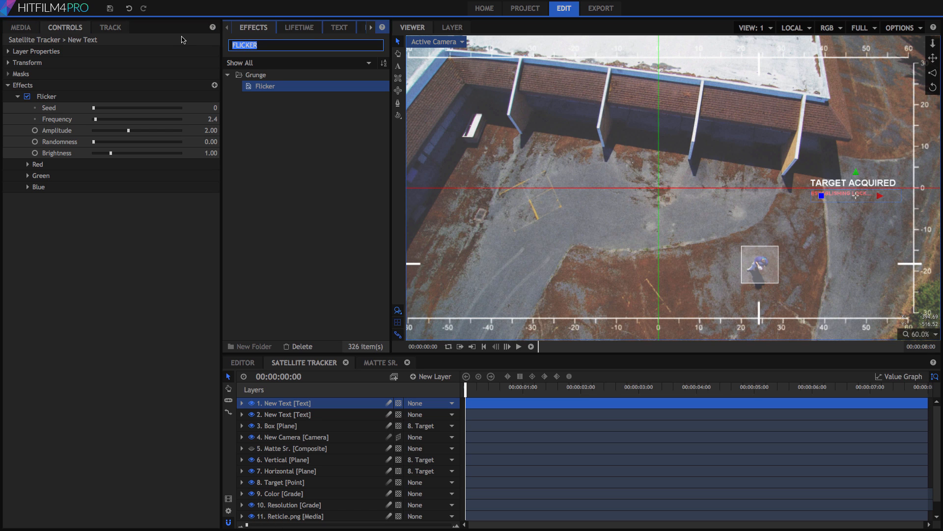
Step: Create a grade layer named Link and apply the Lightning & Electricity effect to it
text(Lightning)
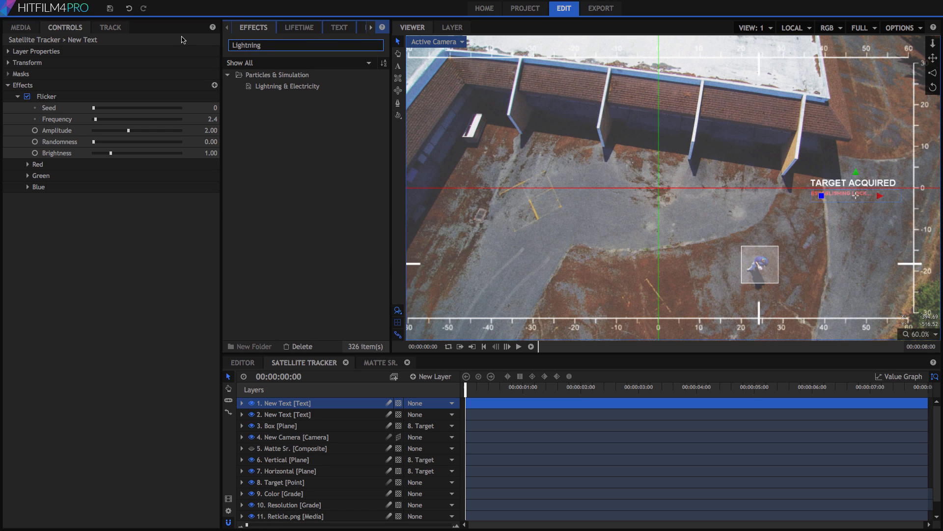
click(430, 376)
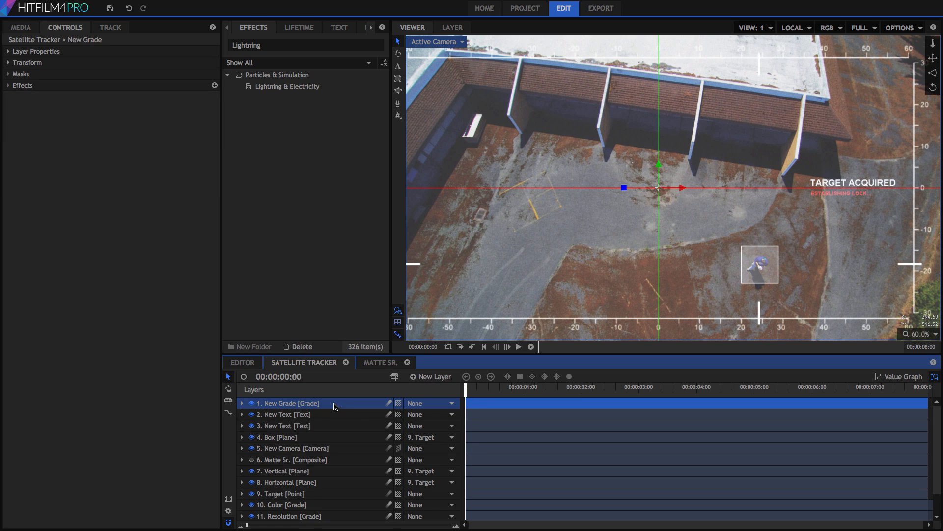
text(Link)
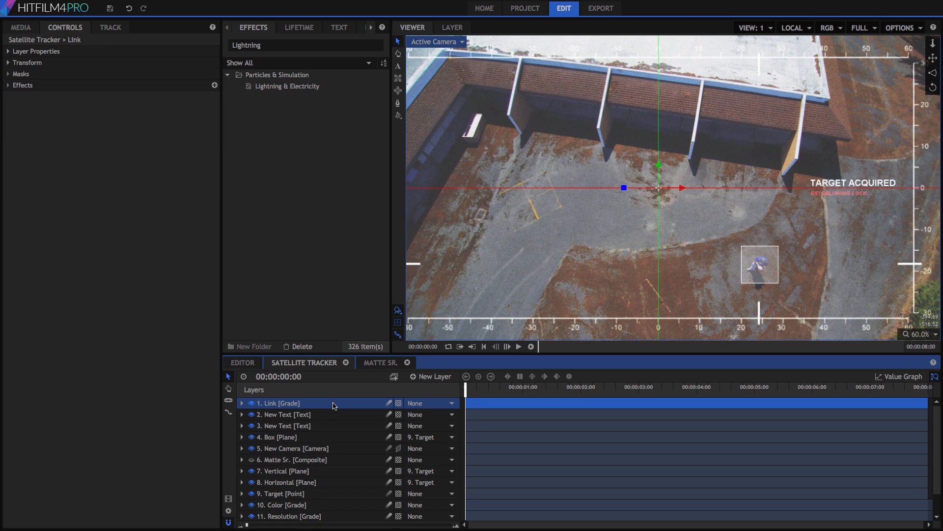
click(288, 86)
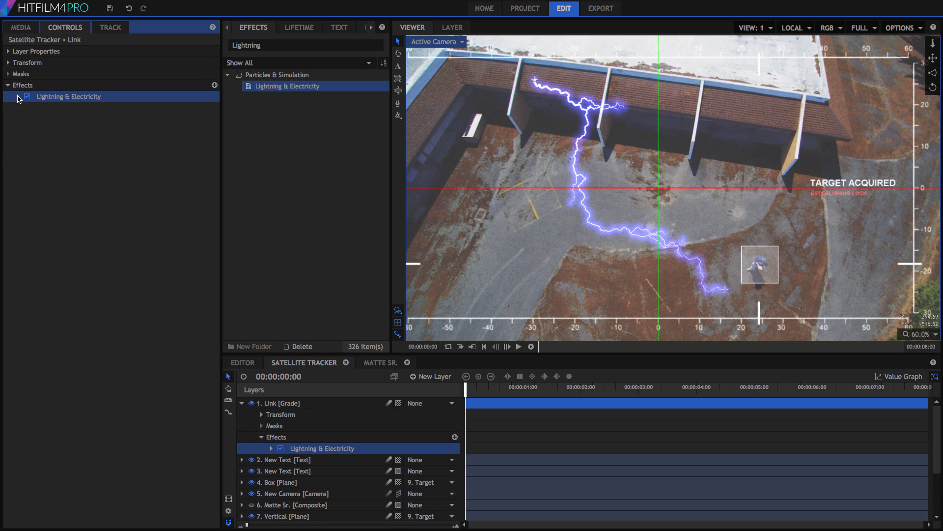
Step: Remove the bolt's twitch and set core feather 0.3 for a straight glowless line
click(17, 96)
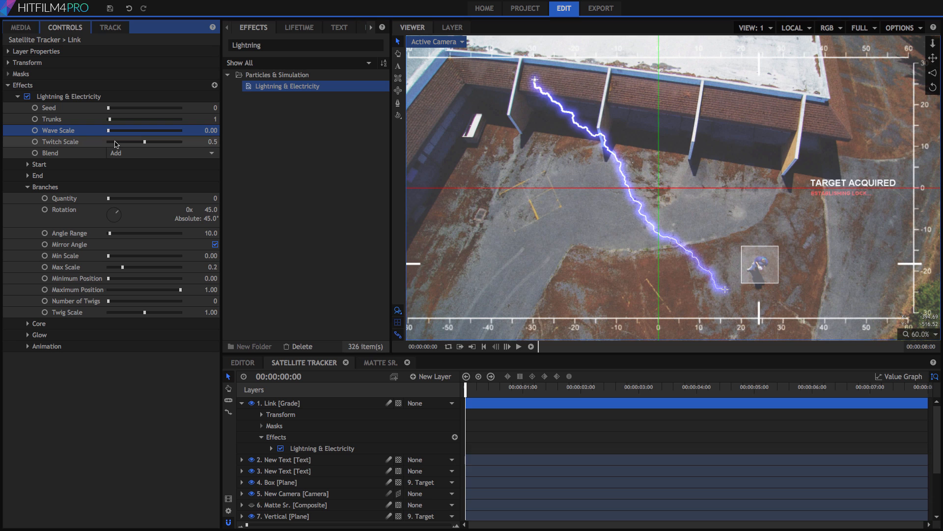
click(28, 335)
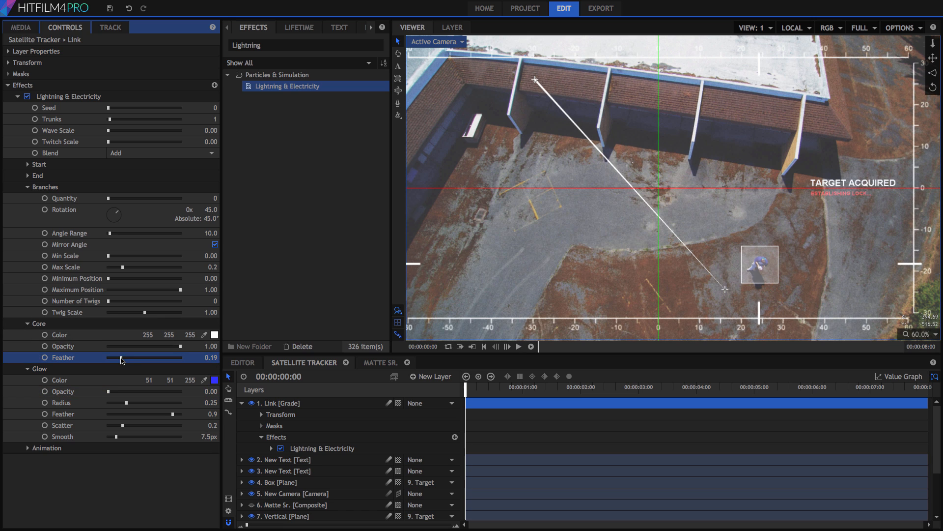
drag(121, 357, 129, 356)
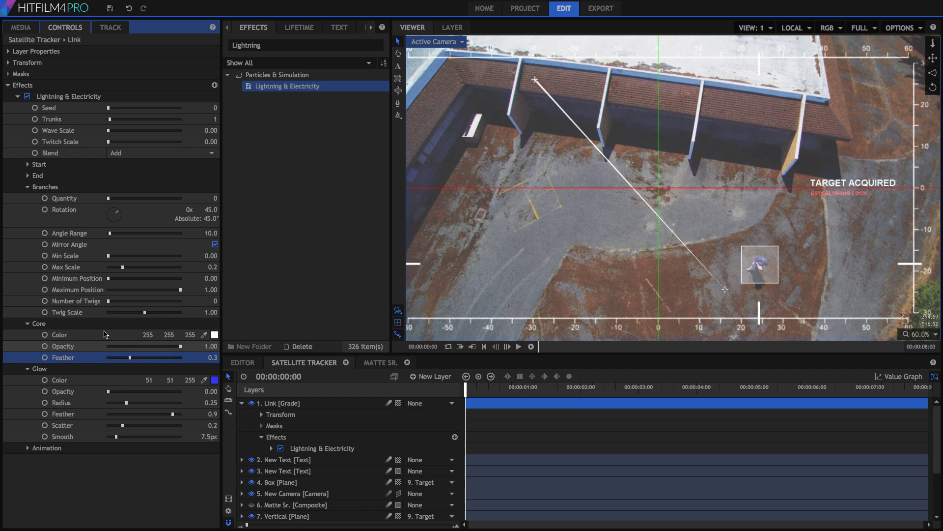
Step: Move the line's end to the TARGET ACQUIRED text and its start onto the tracked box
click(28, 175)
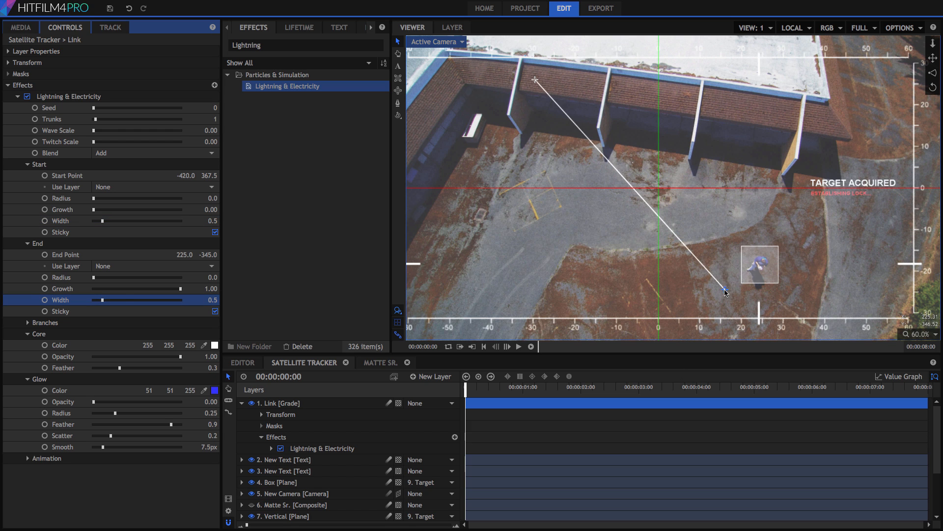
drag(725, 292, 809, 190)
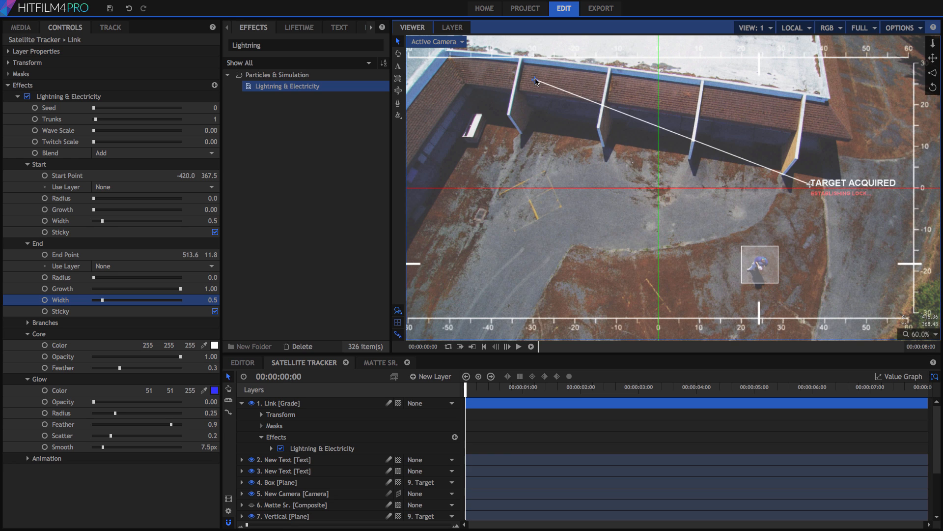
drag(535, 82, 783, 264)
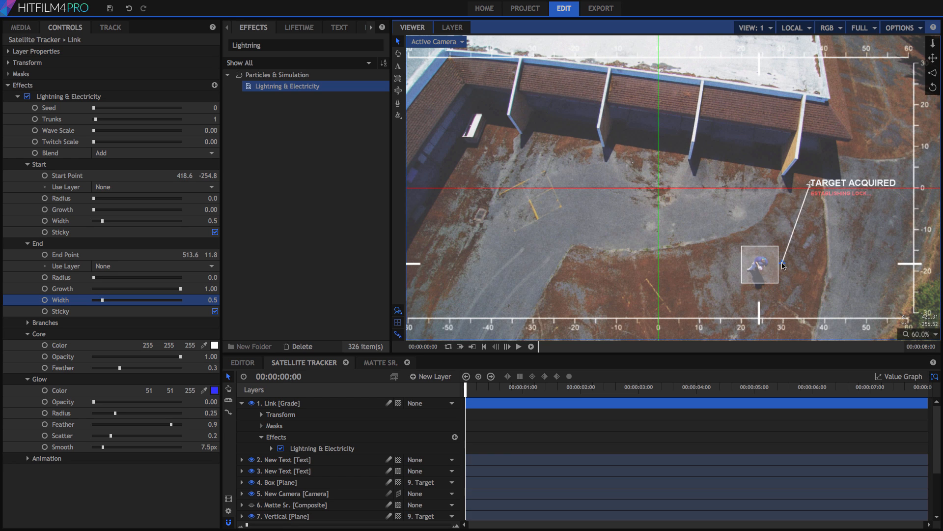
Step: Attach the line's start to the Target layer with offset 67, 38 at the box's corner
click(153, 186)
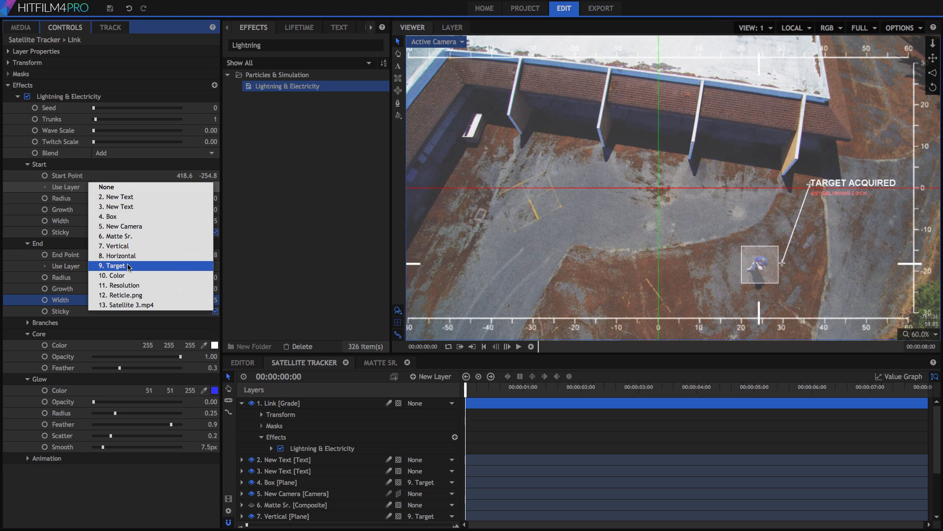
click(114, 266)
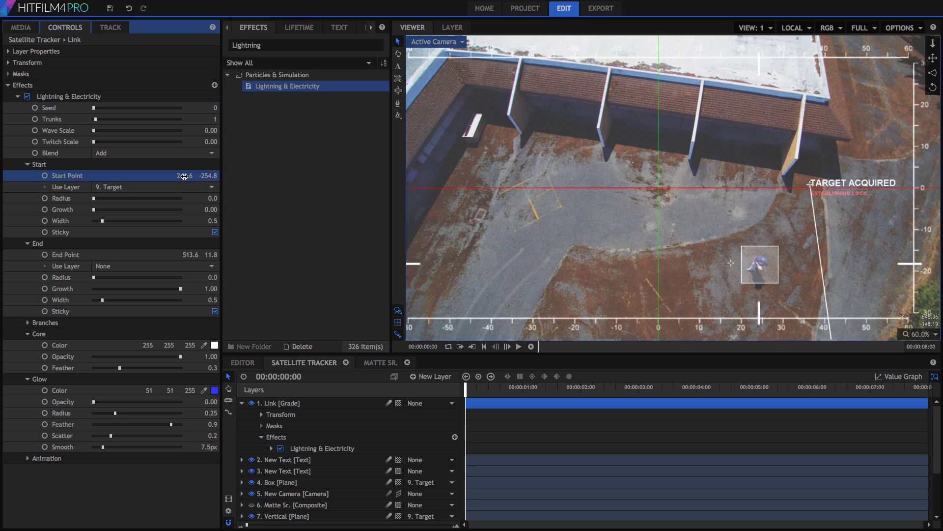
click(181, 175)
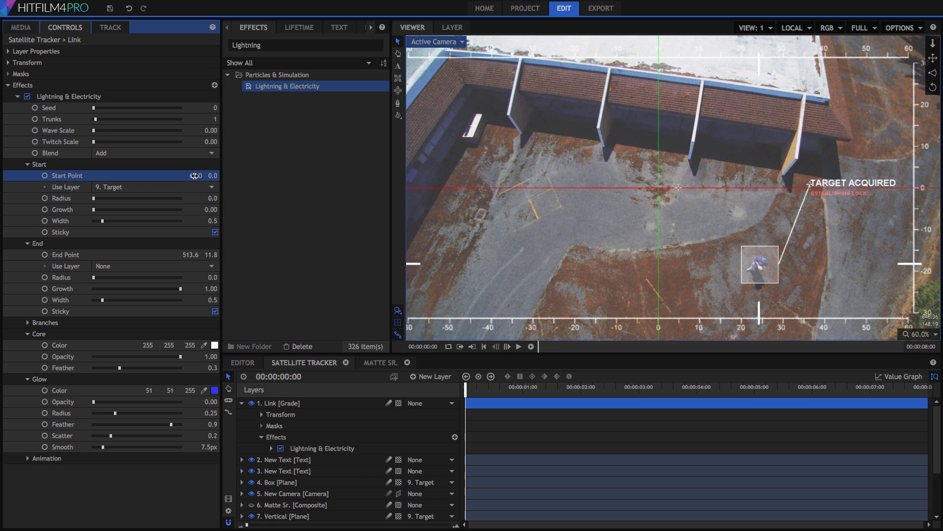
drag(196, 175, 207, 175)
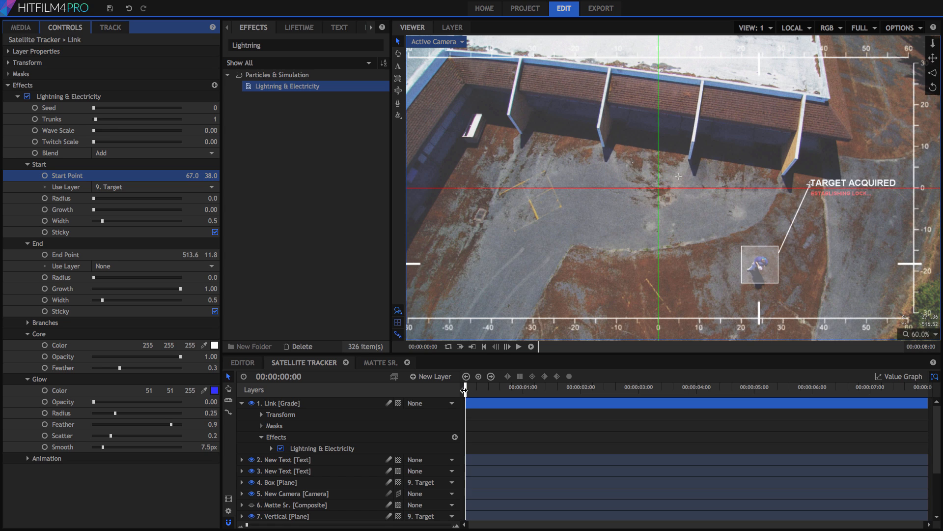
Step: Scrub the clip to confirm the line follows the box, then collapse the Link panels
drag(465, 387, 569, 386)
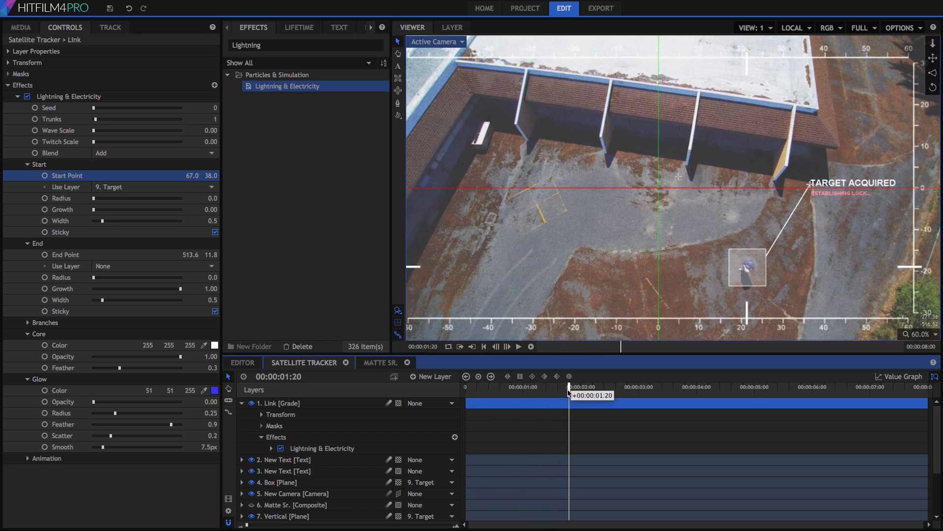
drag(570, 395, 649, 395)
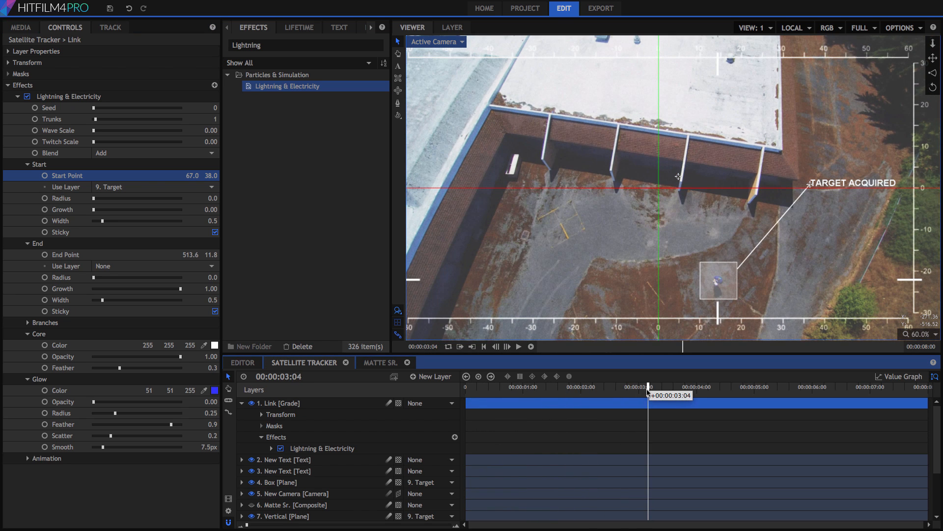
click(484, 347)
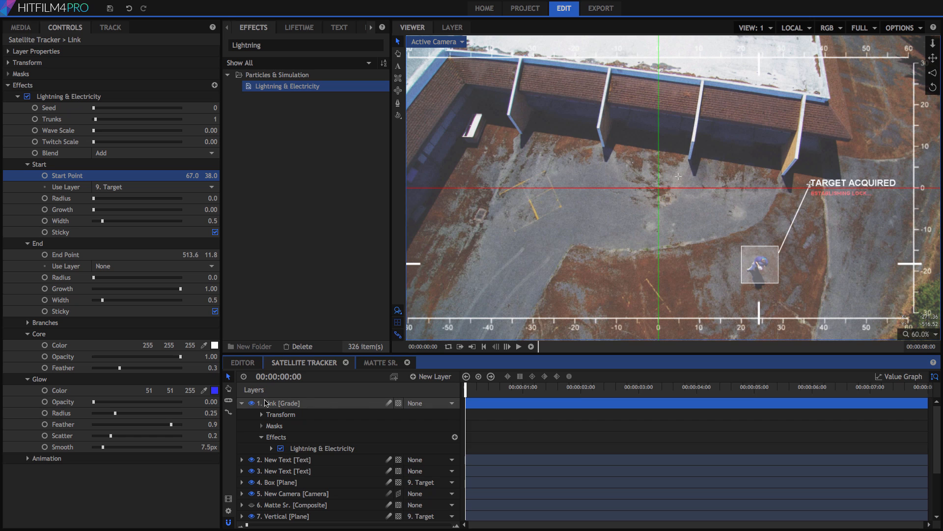
click(241, 403)
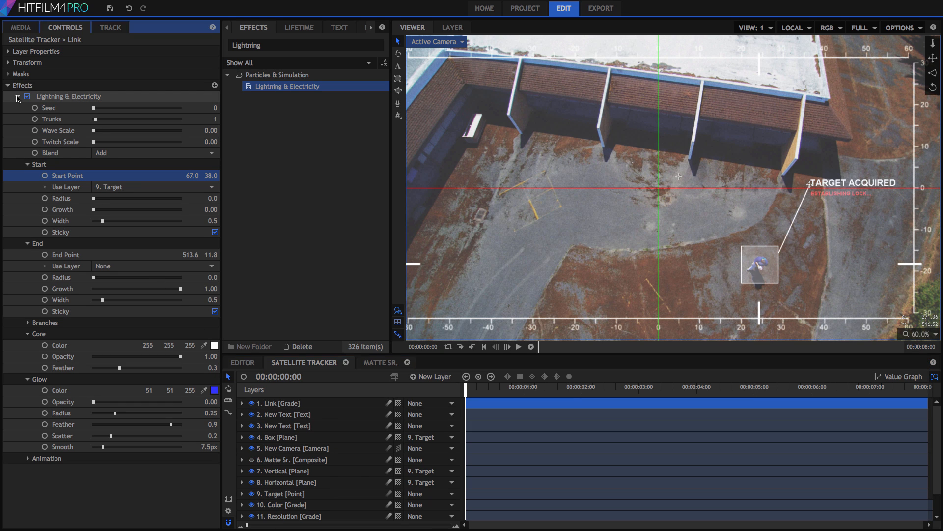
click(17, 96)
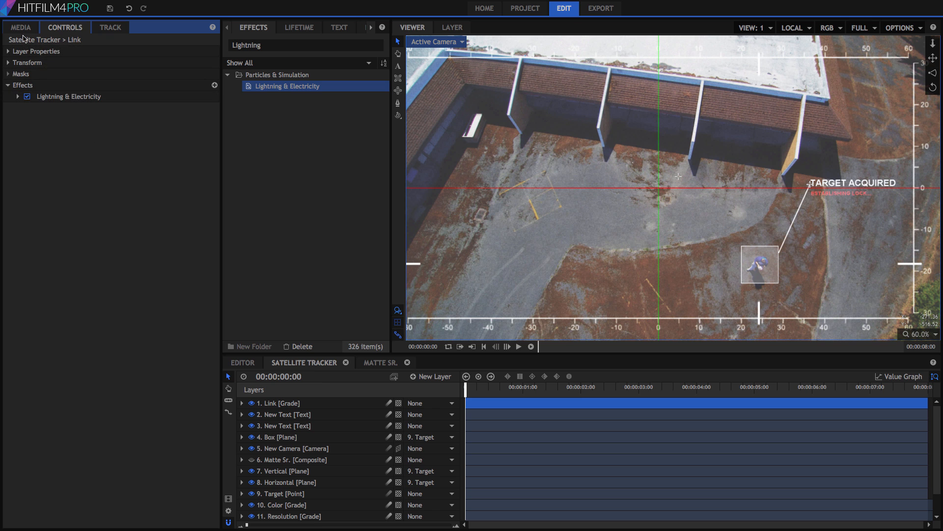
Step: Open the Satellite Tracker - FINISHED composite from Media and play it through
click(20, 27)
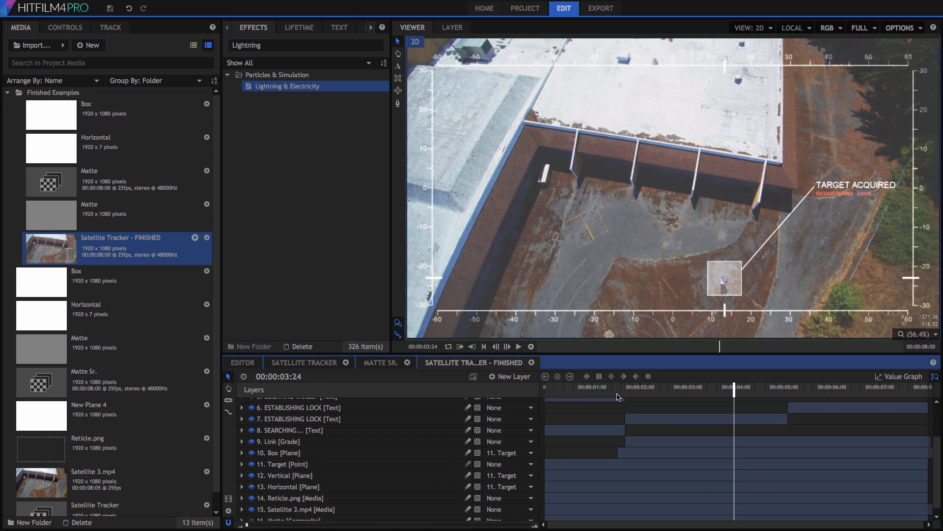
click(484, 346)
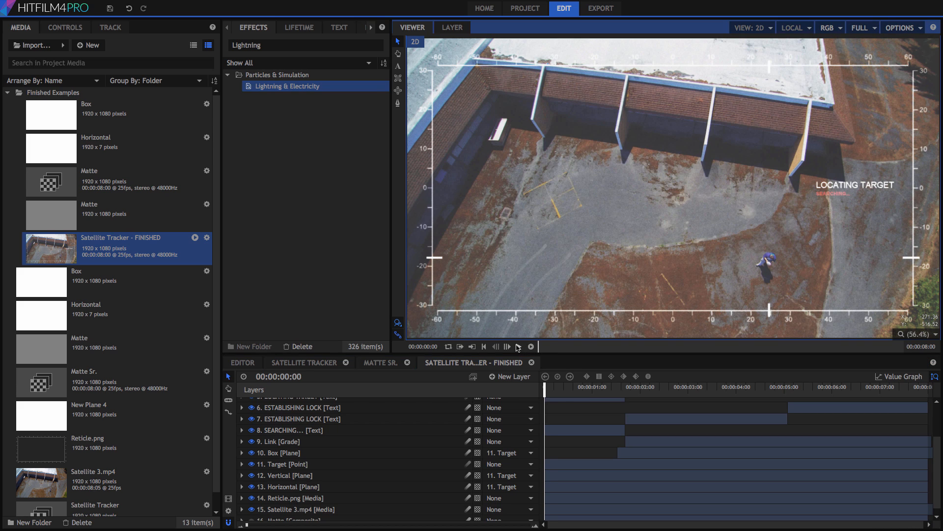
click(518, 346)
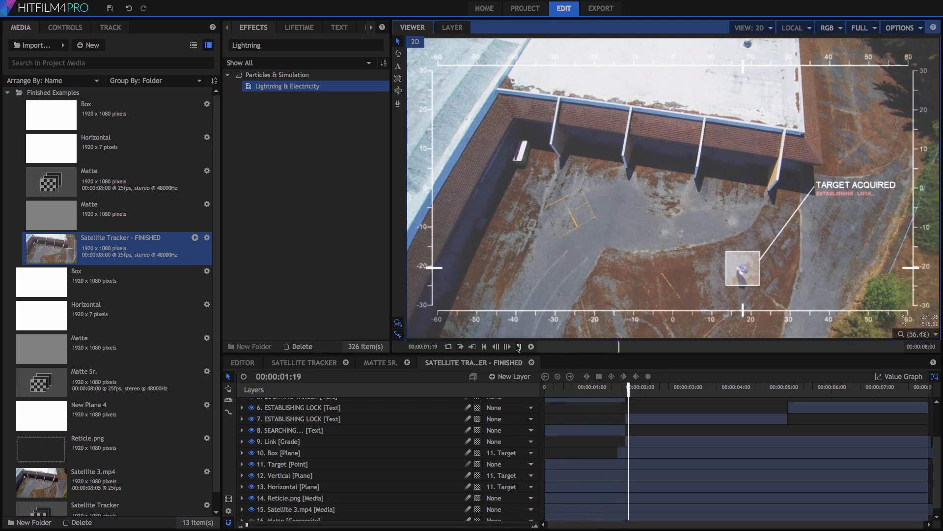
click(517, 346)
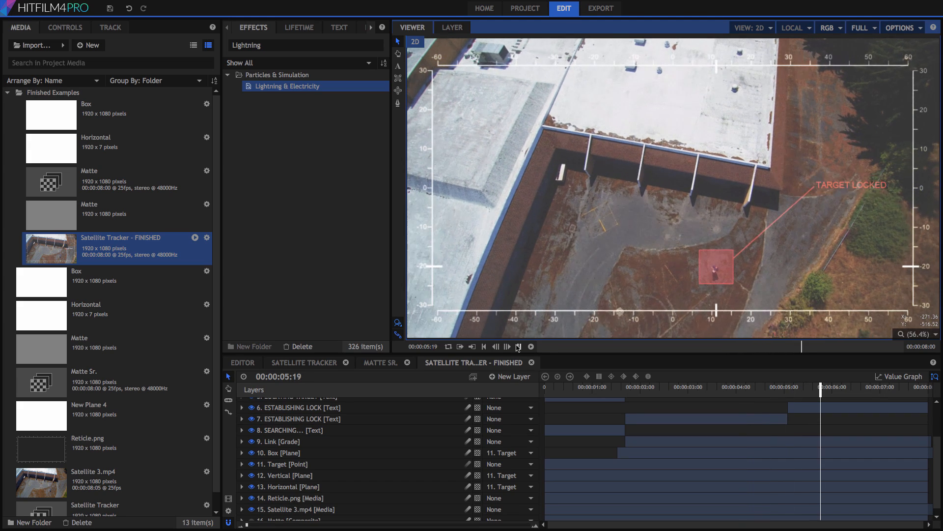
click(518, 346)
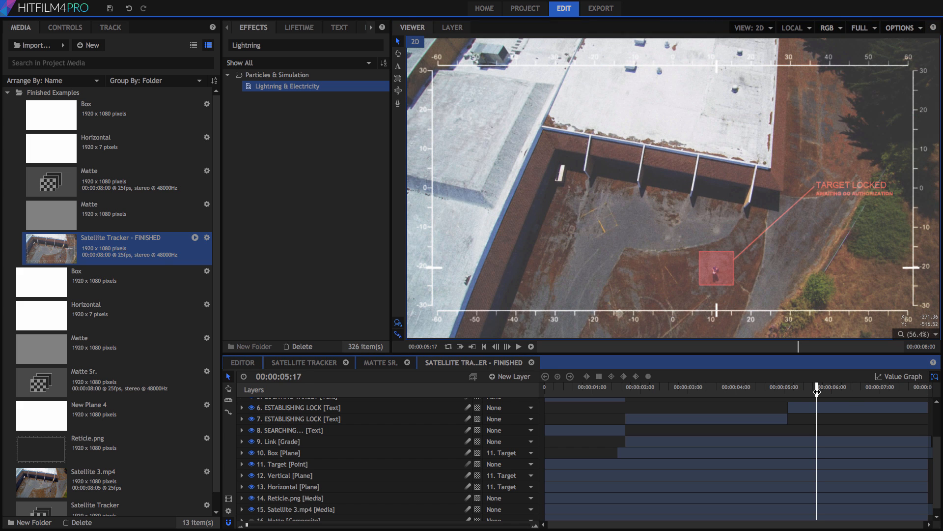
Step: Jump to the target lock and scrub the Box Fill Color blend rising from 0% to 75%
drag(817, 392, 751, 394)
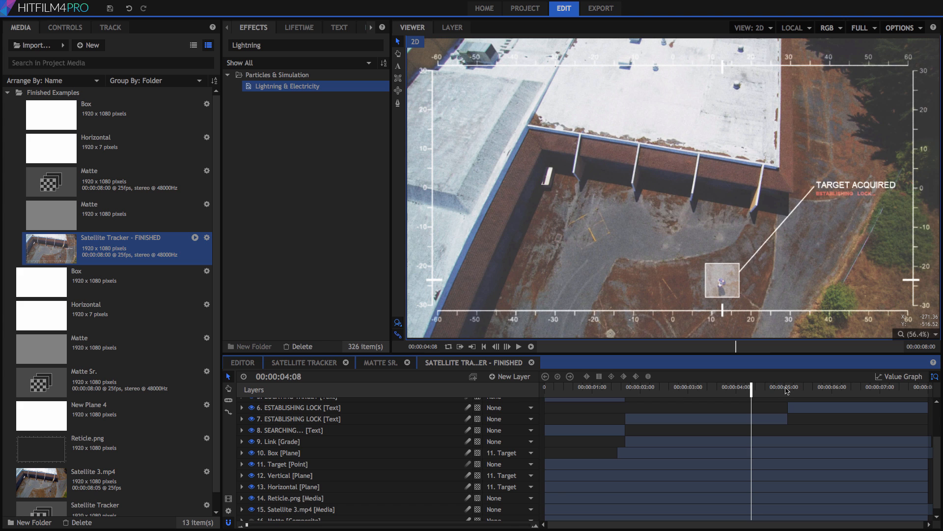
click(806, 387)
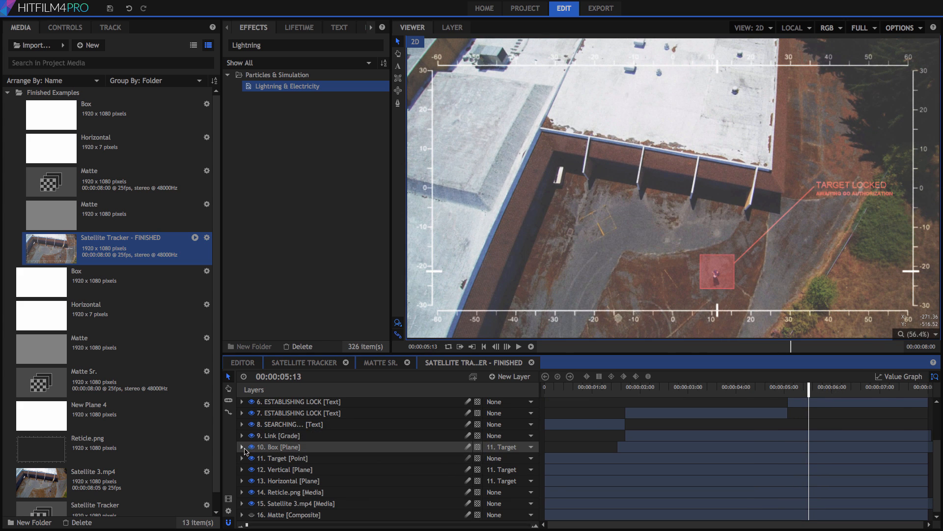
click(242, 446)
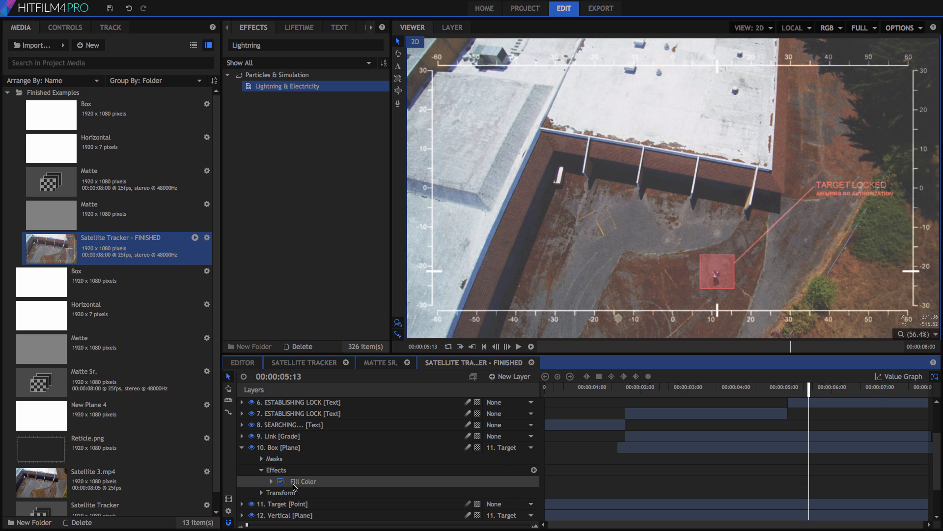
click(272, 480)
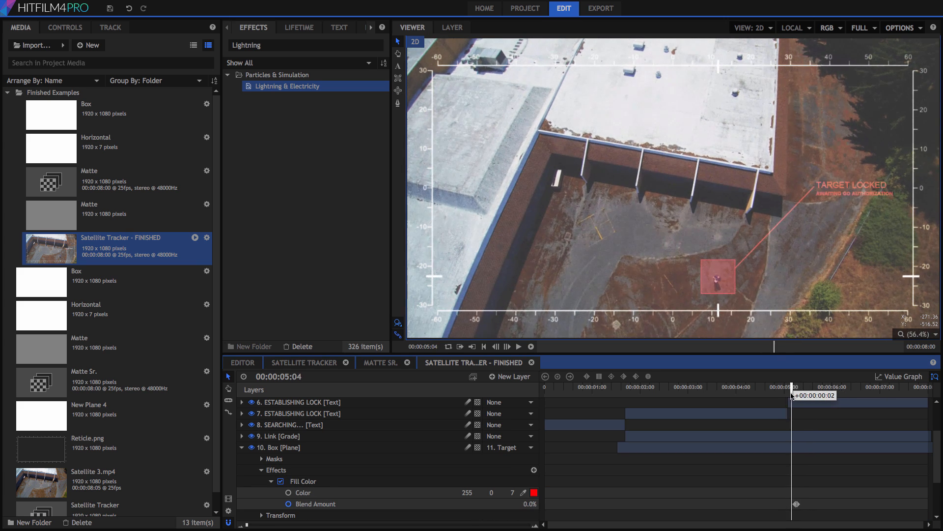
drag(793, 395, 829, 395)
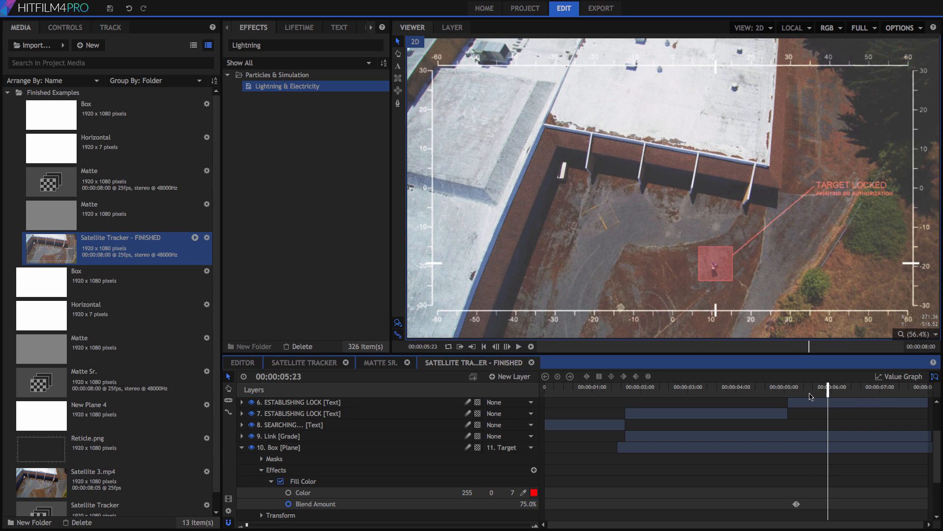